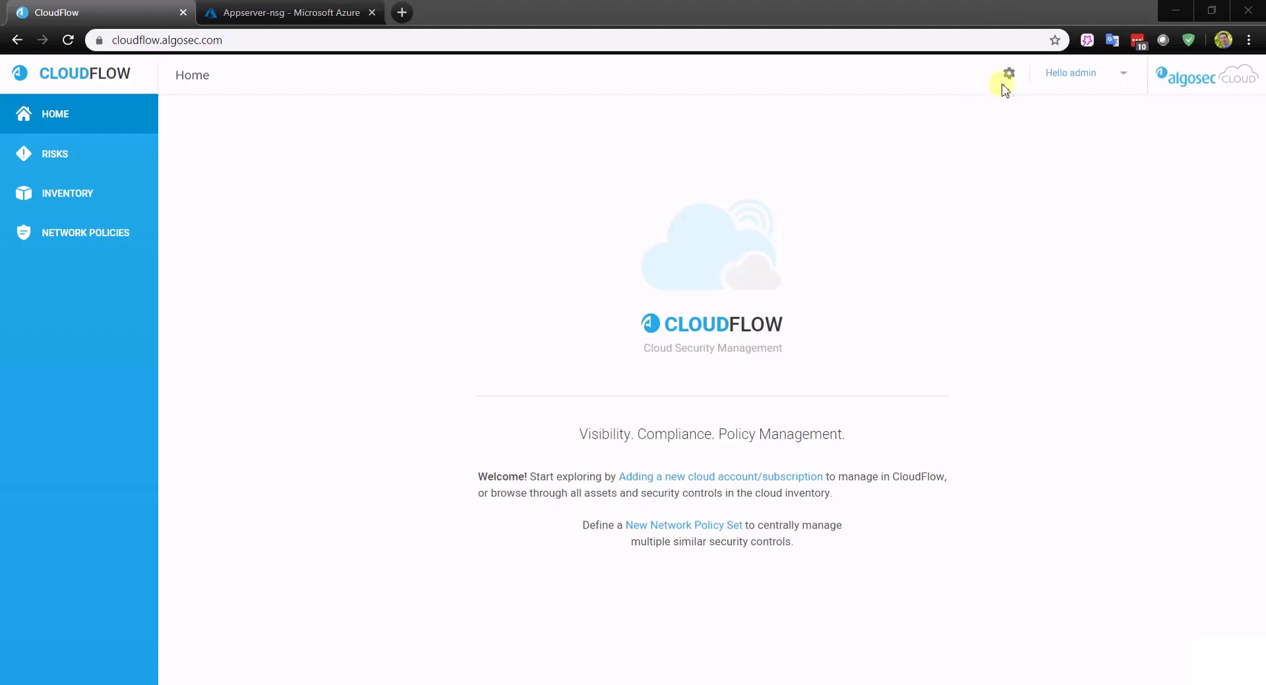
Step: View the Settings > Accounts page listing the six connected Azure and AWS accounts
left_click(1007, 73)
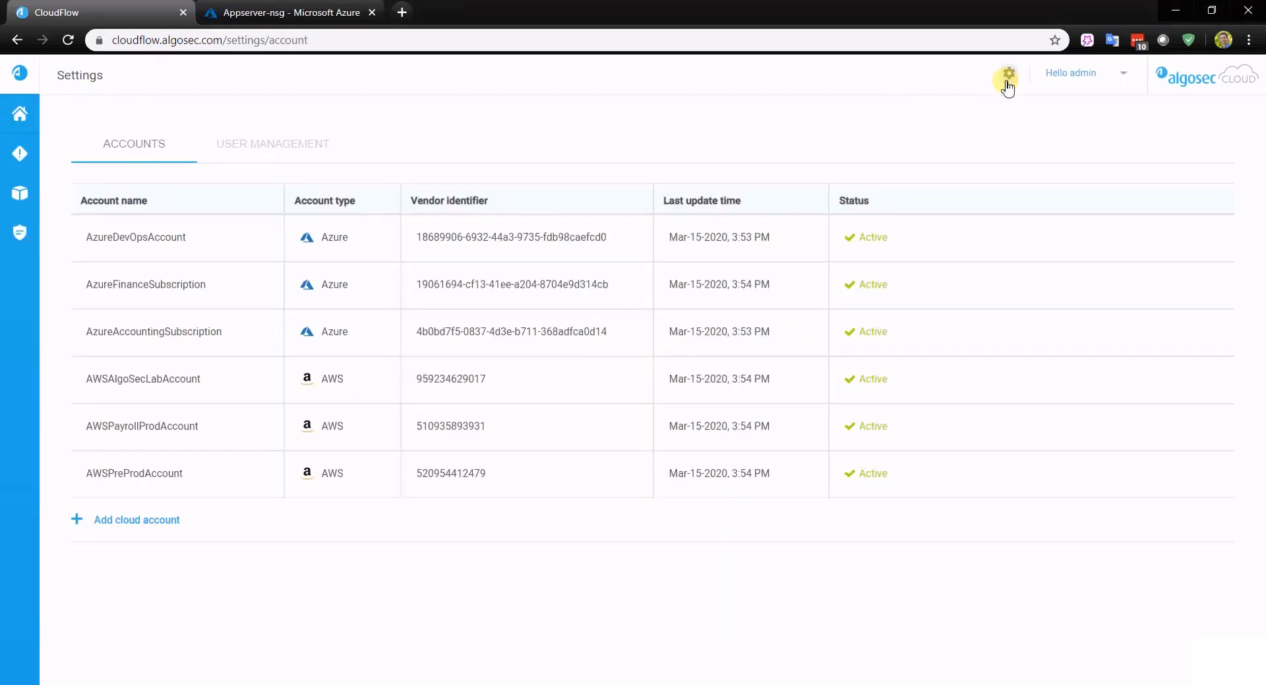
mouse_move(324, 259)
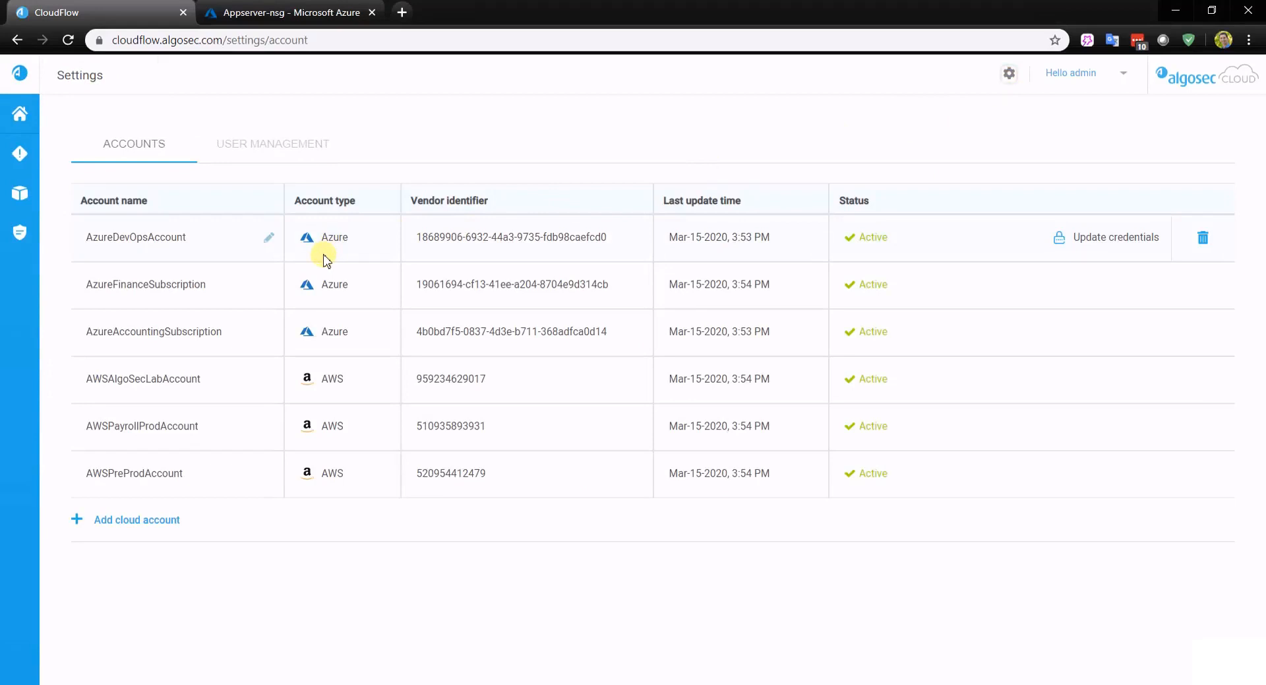
mouse_move(198, 277)
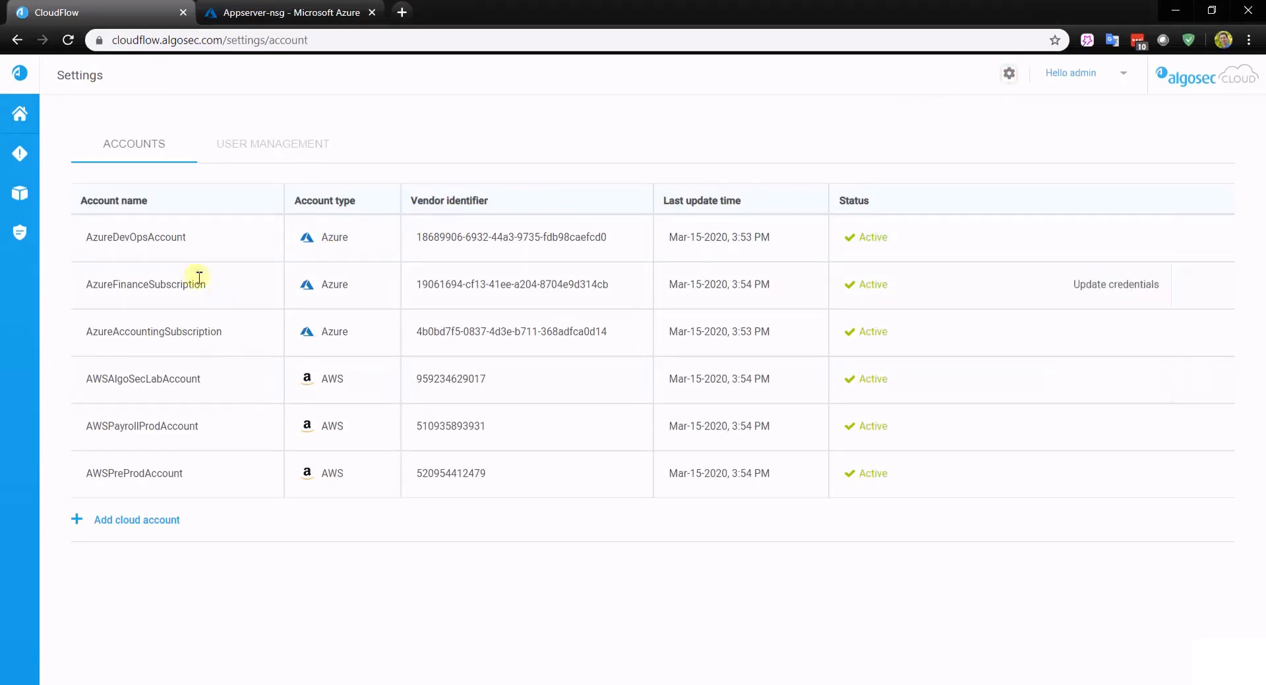
Step: View the All Inventory dashboard summarizing AWS and Azure assets and security controls
left_click(19, 194)
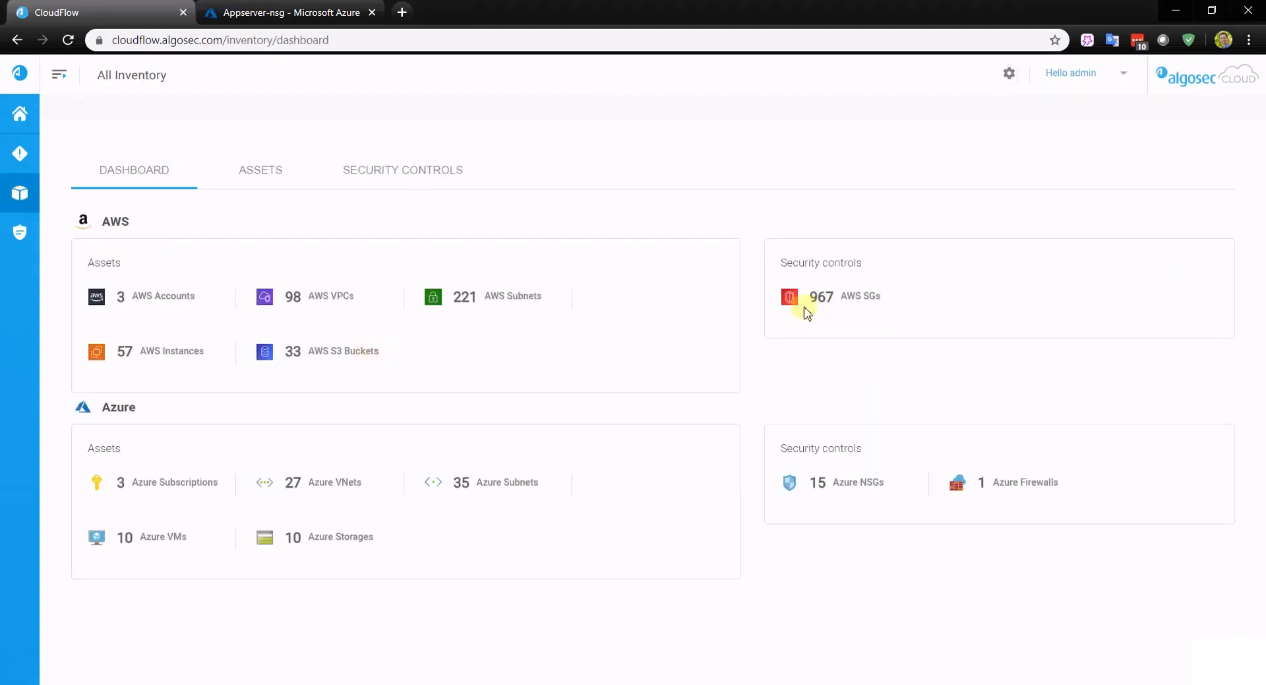
mouse_move(994, 298)
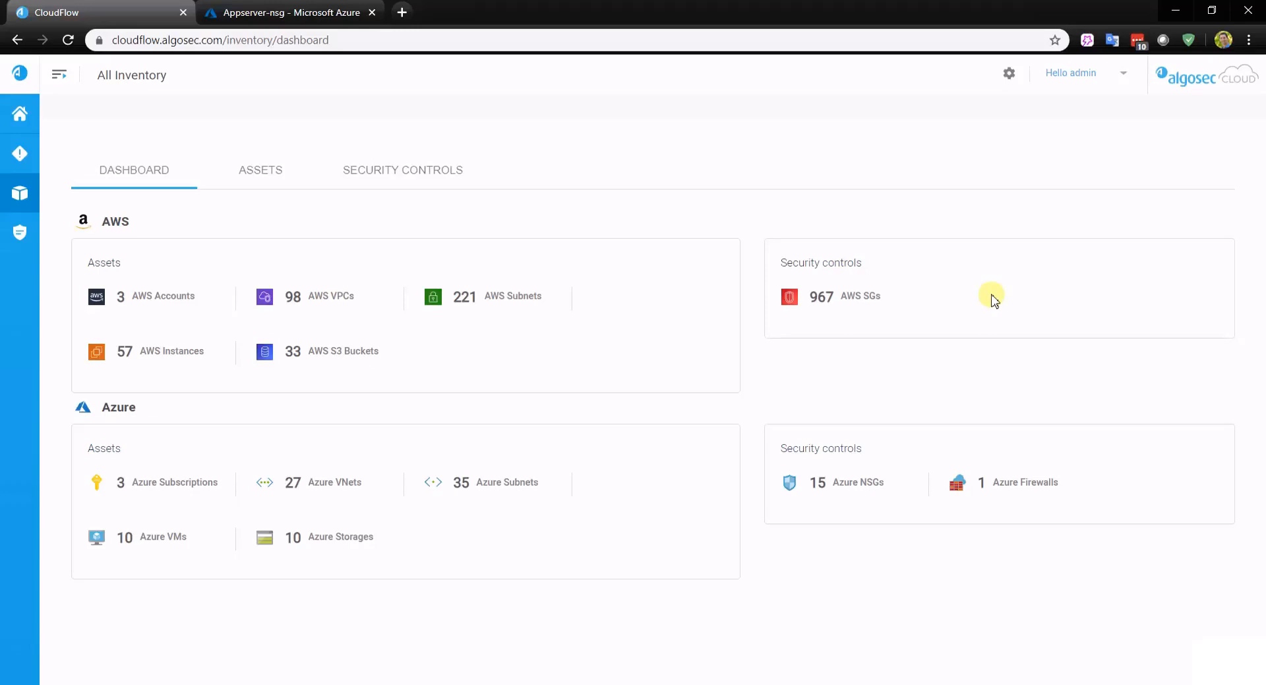
Step: View the Risks list of 70 risks with the outbound 'To Any allow Any service' risk detailed
left_click(18, 150)
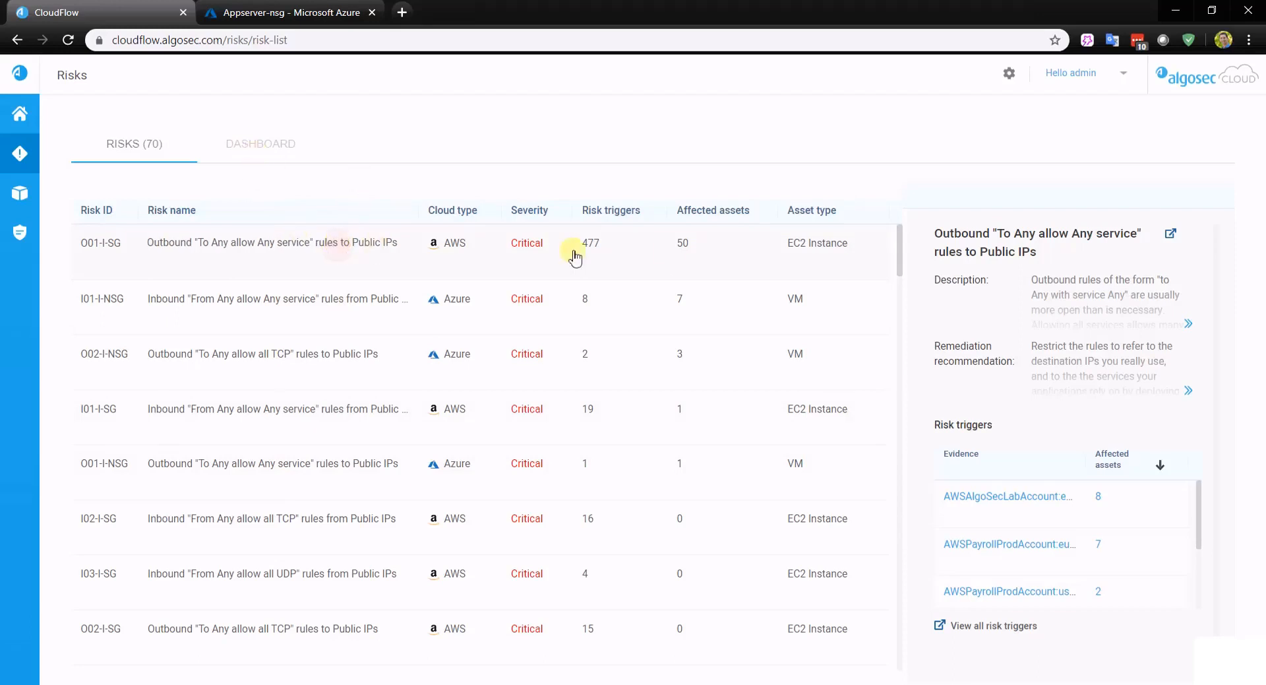
mouse_move(1077, 297)
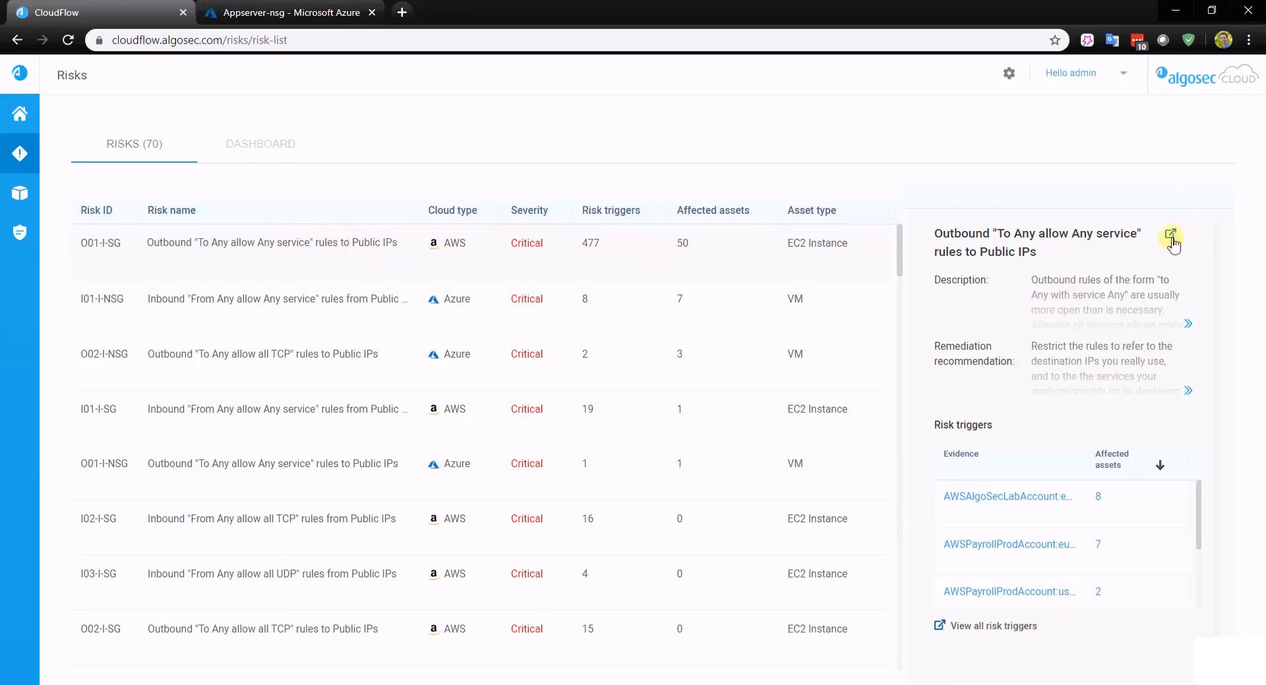
Step: View the outbound 'To Any allow Any service' risk's full Risk Triggers page with 477 triggers
left_click(1171, 235)
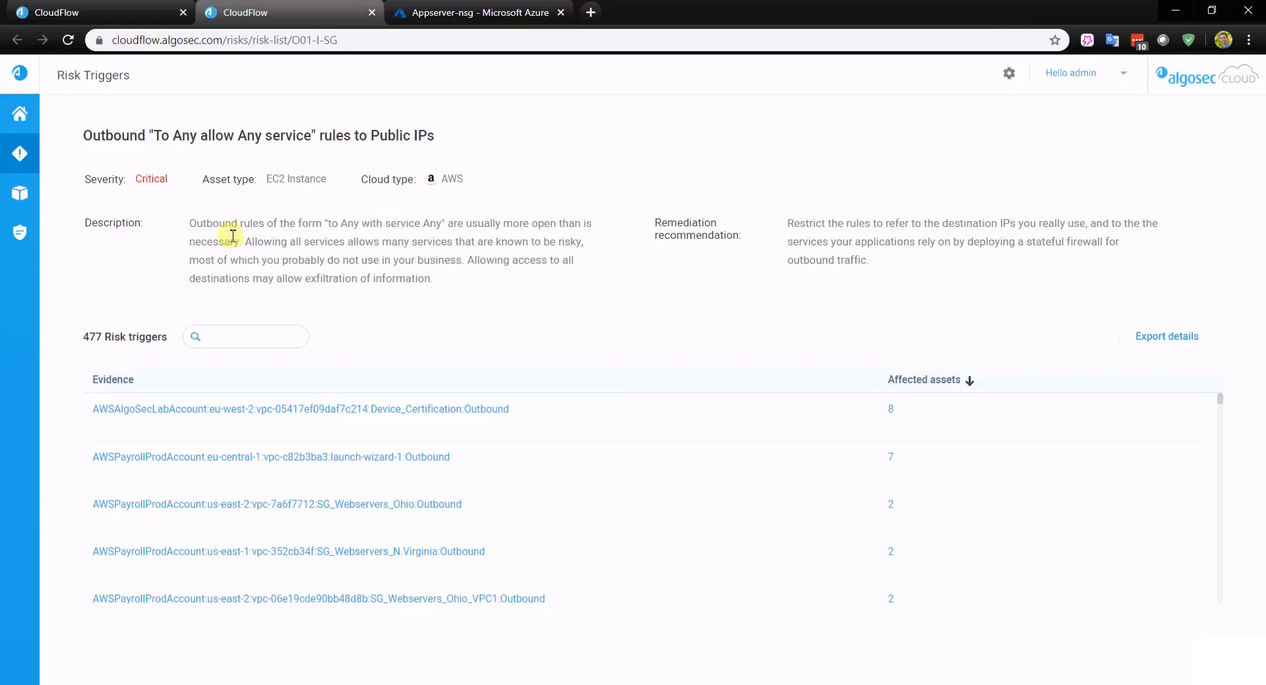
mouse_move(231, 238)
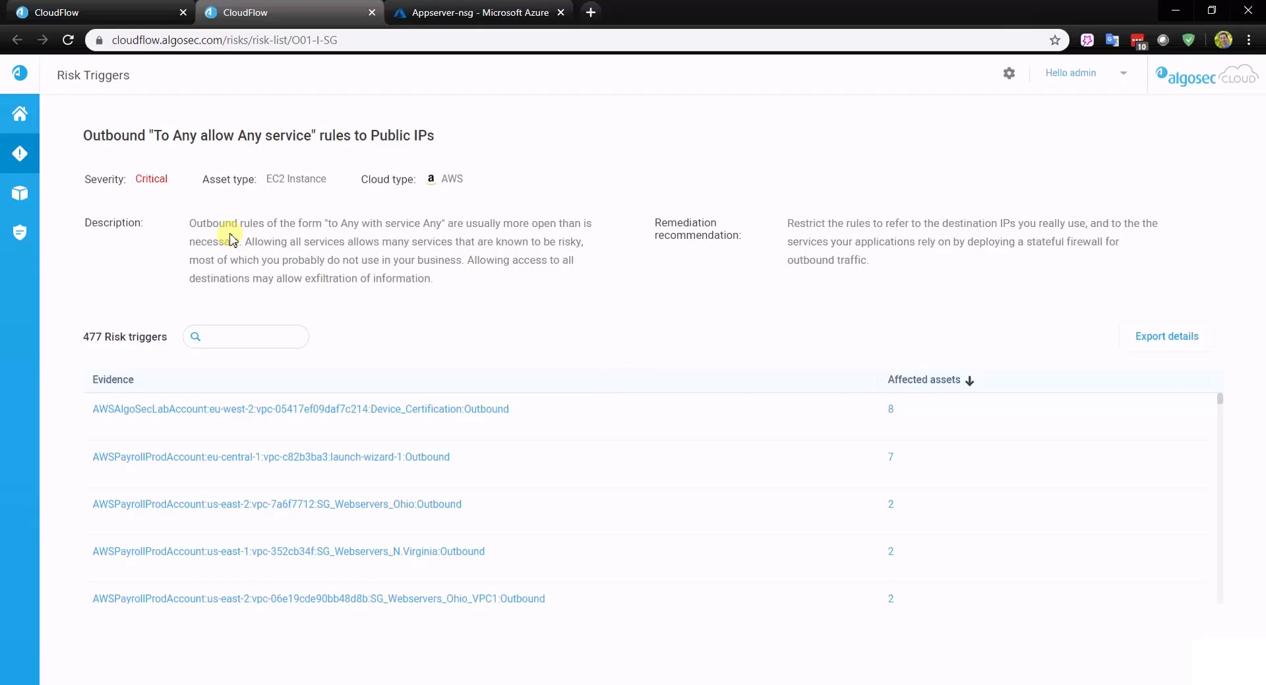
mouse_move(797, 269)
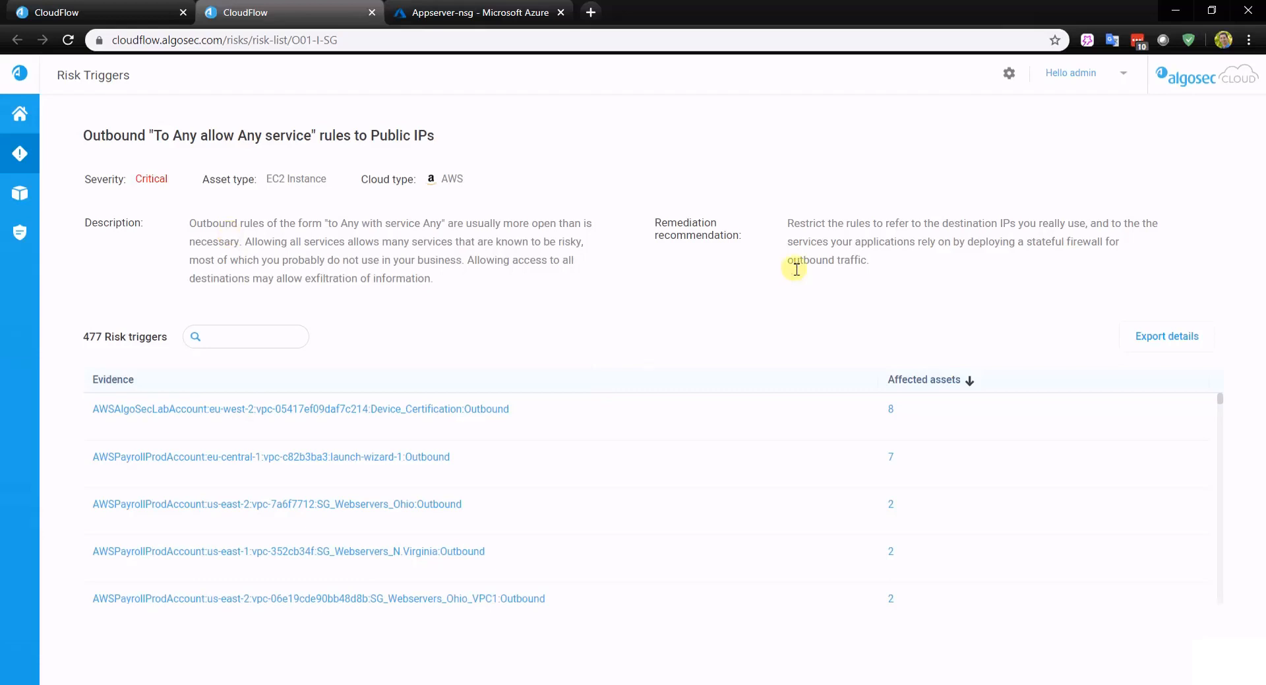
mouse_move(675, 346)
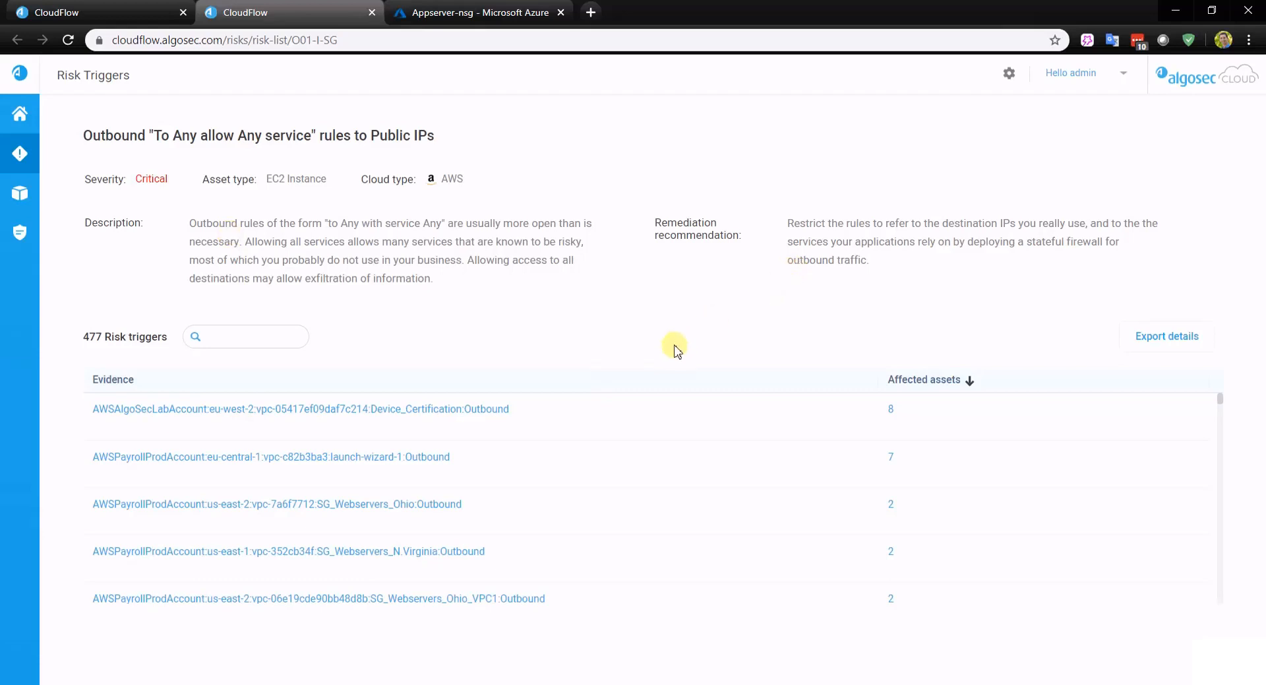
mouse_move(591, 591)
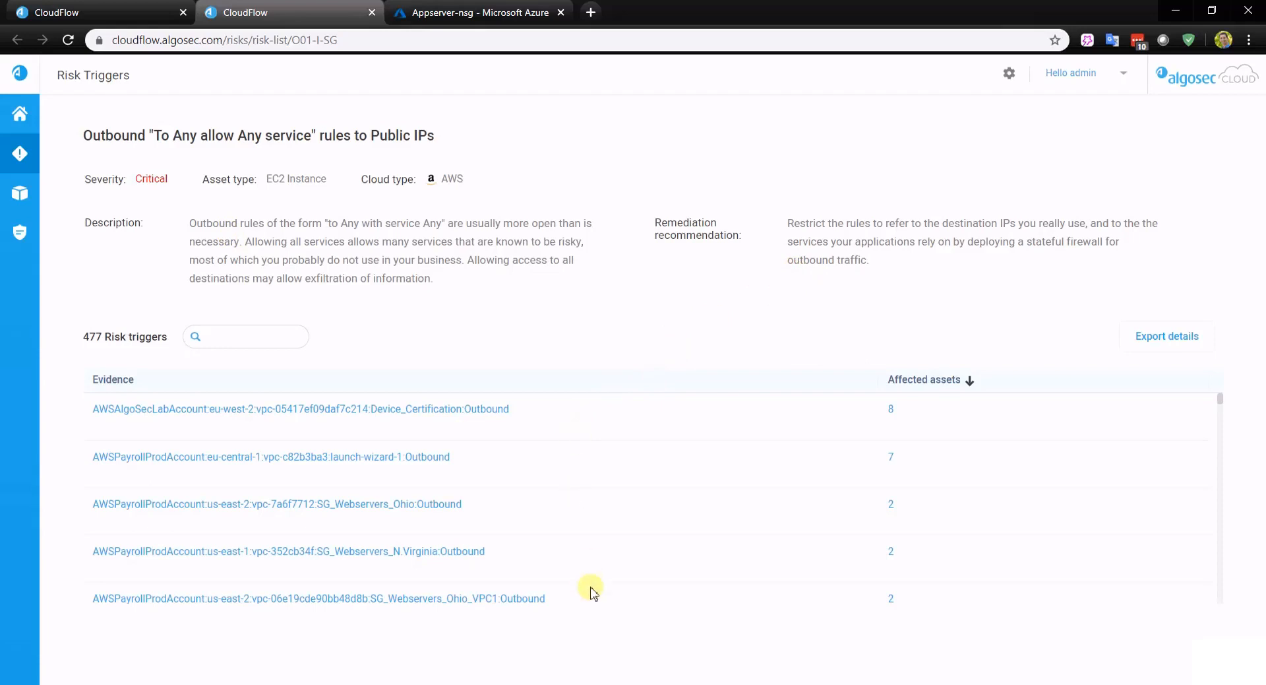
mouse_move(174, 342)
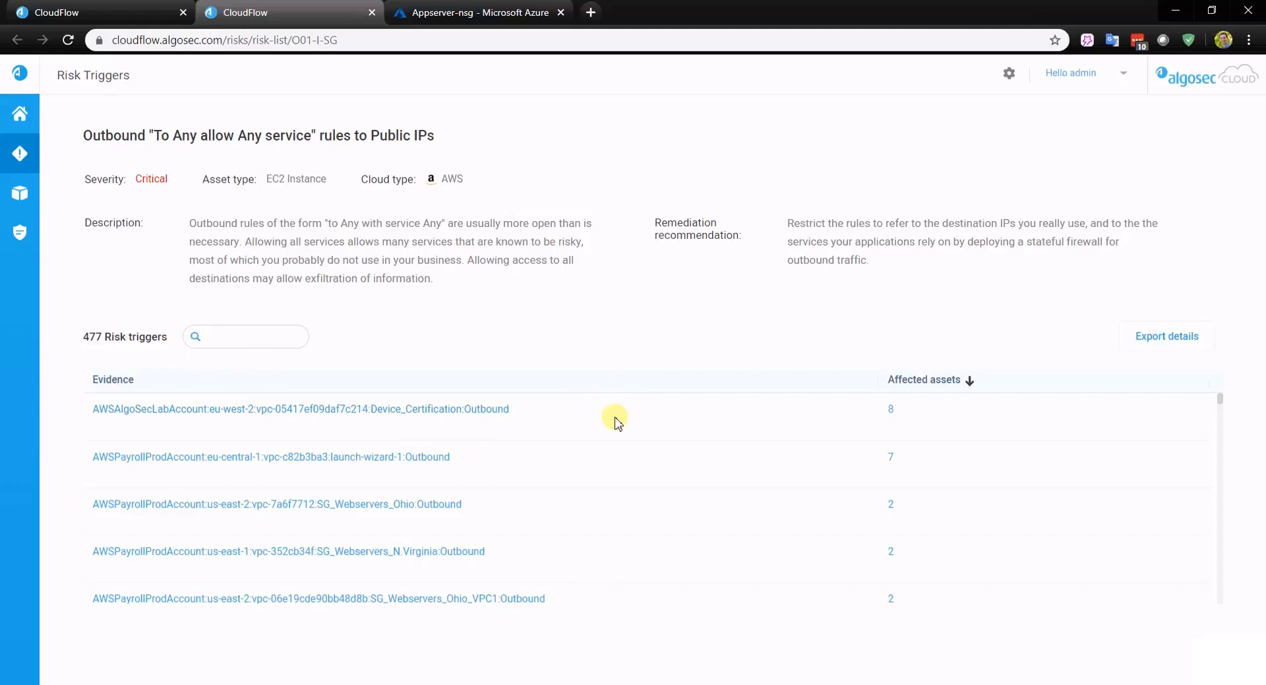
mouse_move(618, 426)
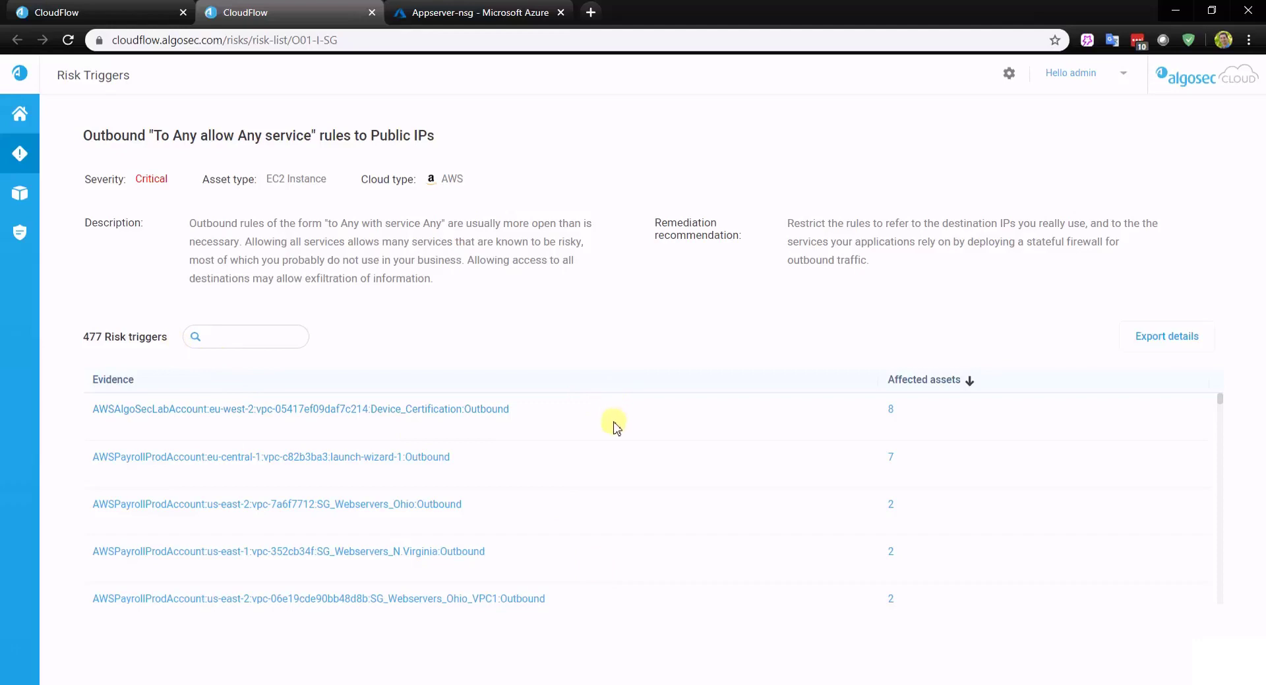
mouse_move(515, 423)
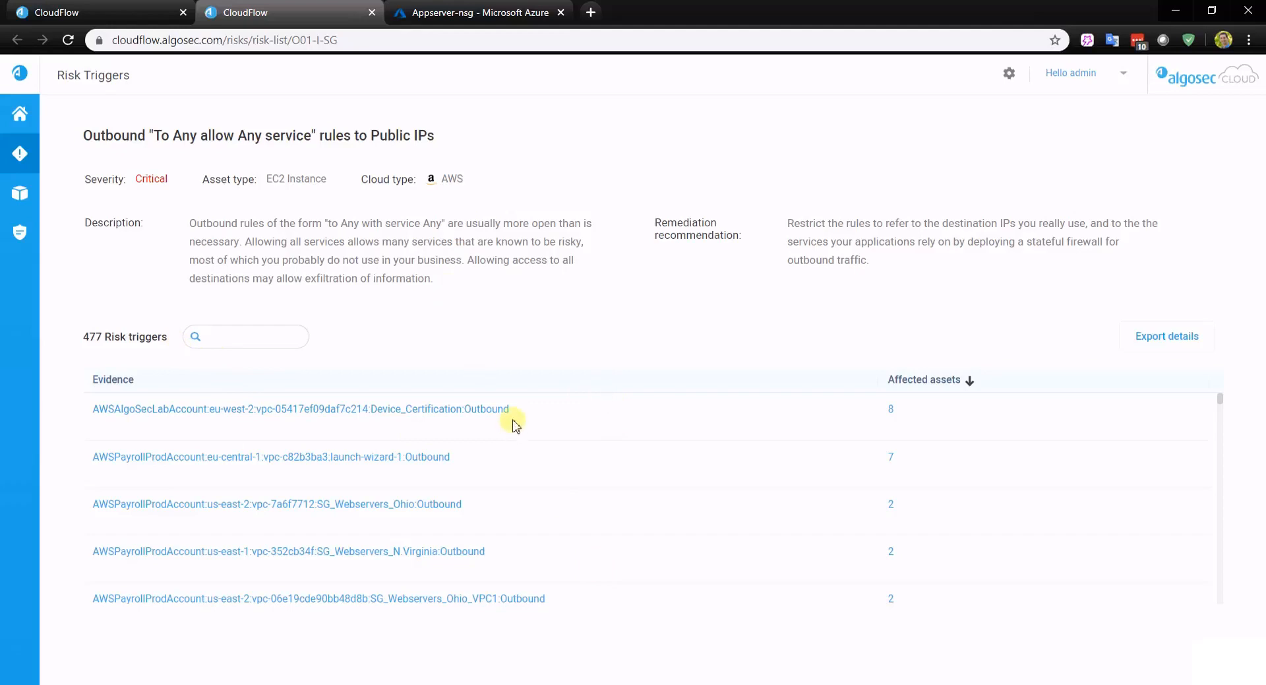
mouse_move(153, 622)
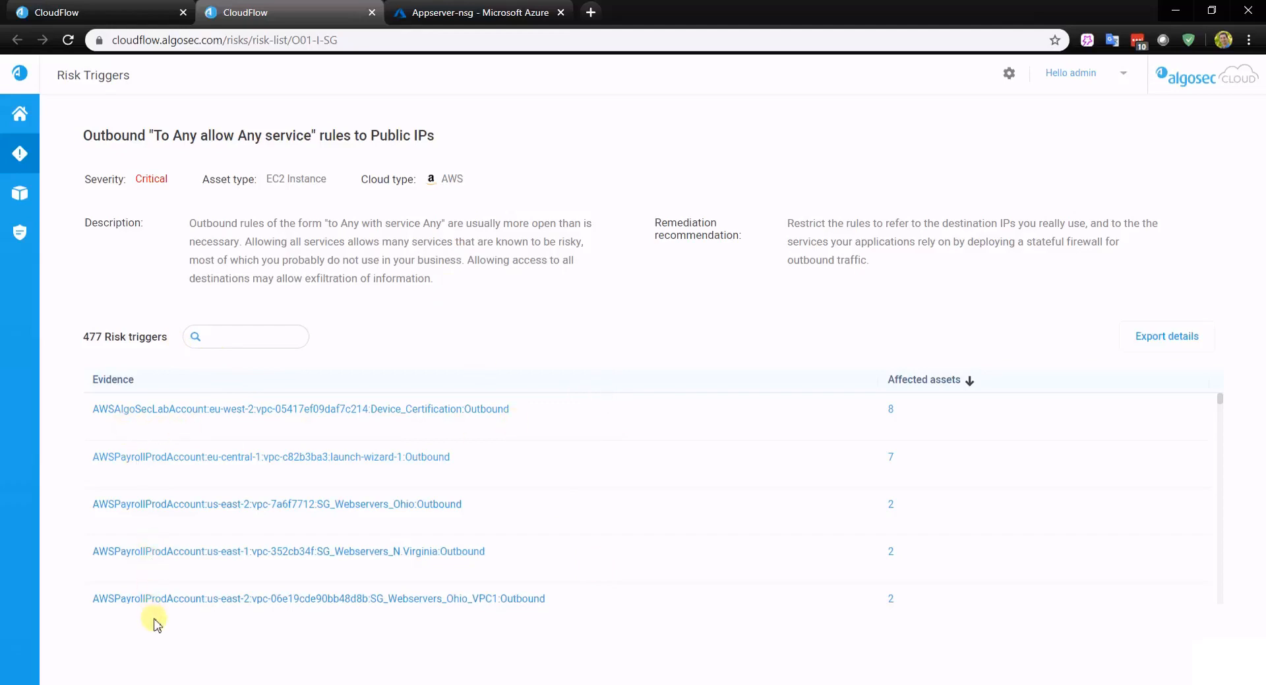
mouse_move(198, 417)
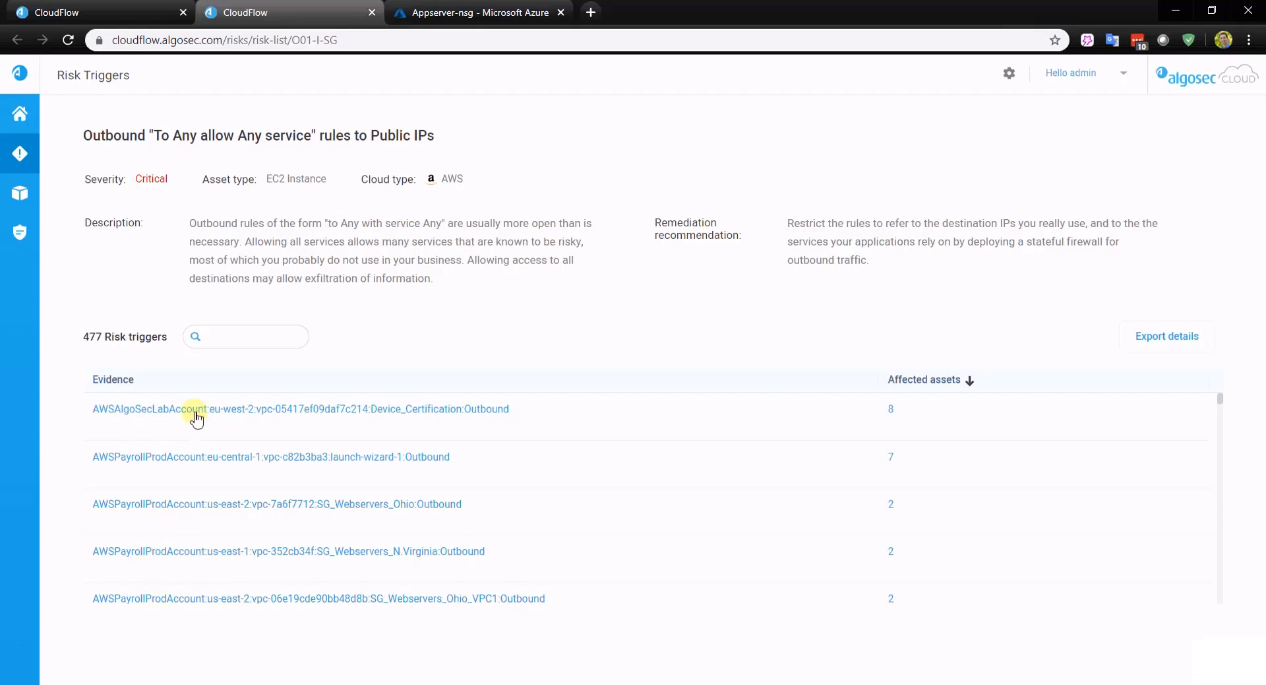
mouse_move(182, 451)
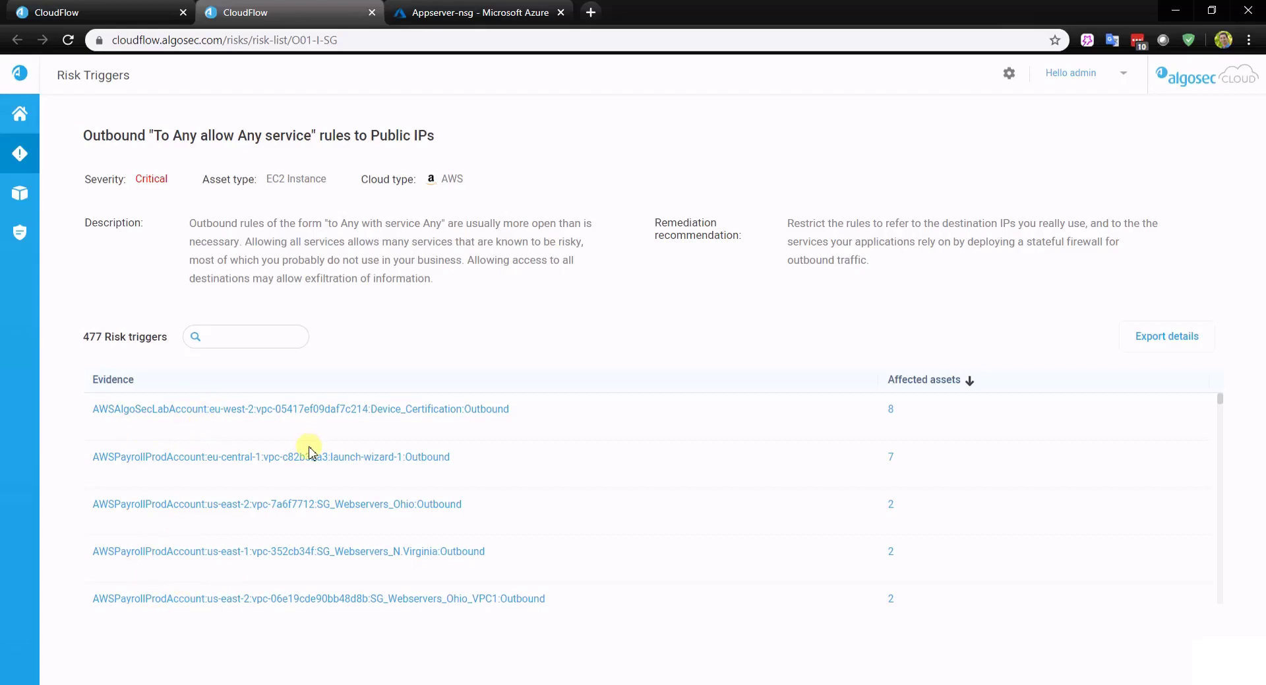
left_click(892, 409)
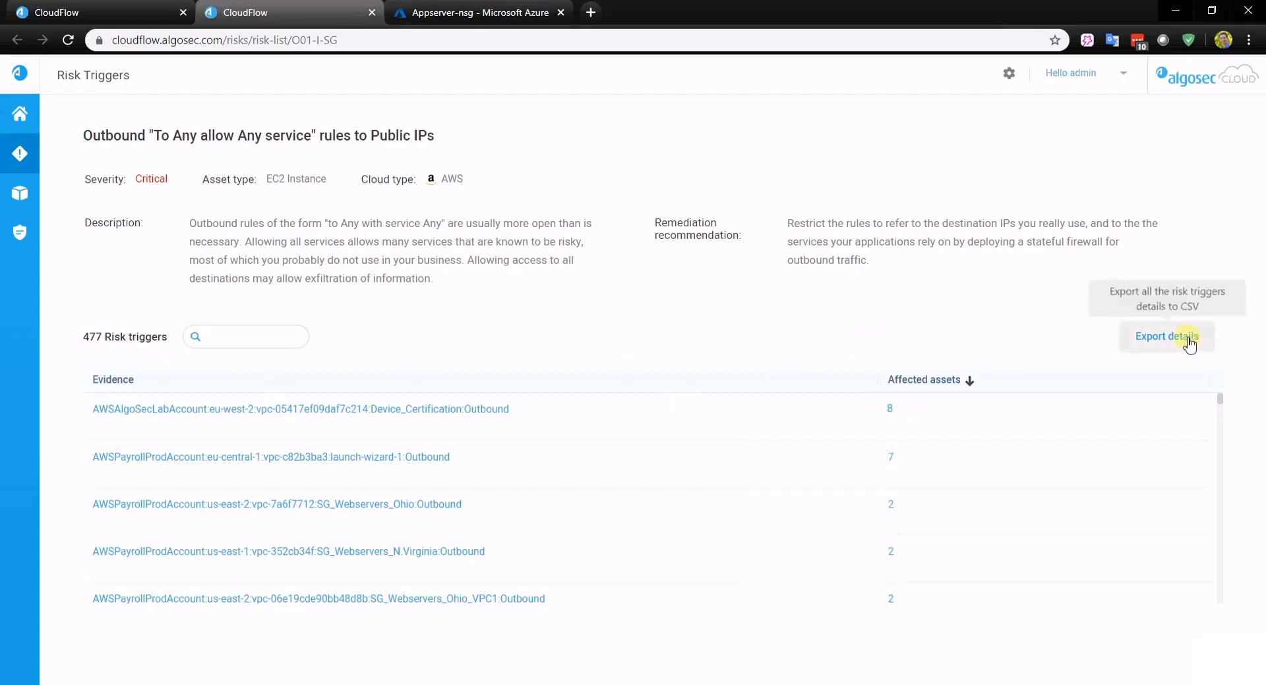
Step: Export the details of all 477 risk triggers to a CSV file
left_click(1166, 337)
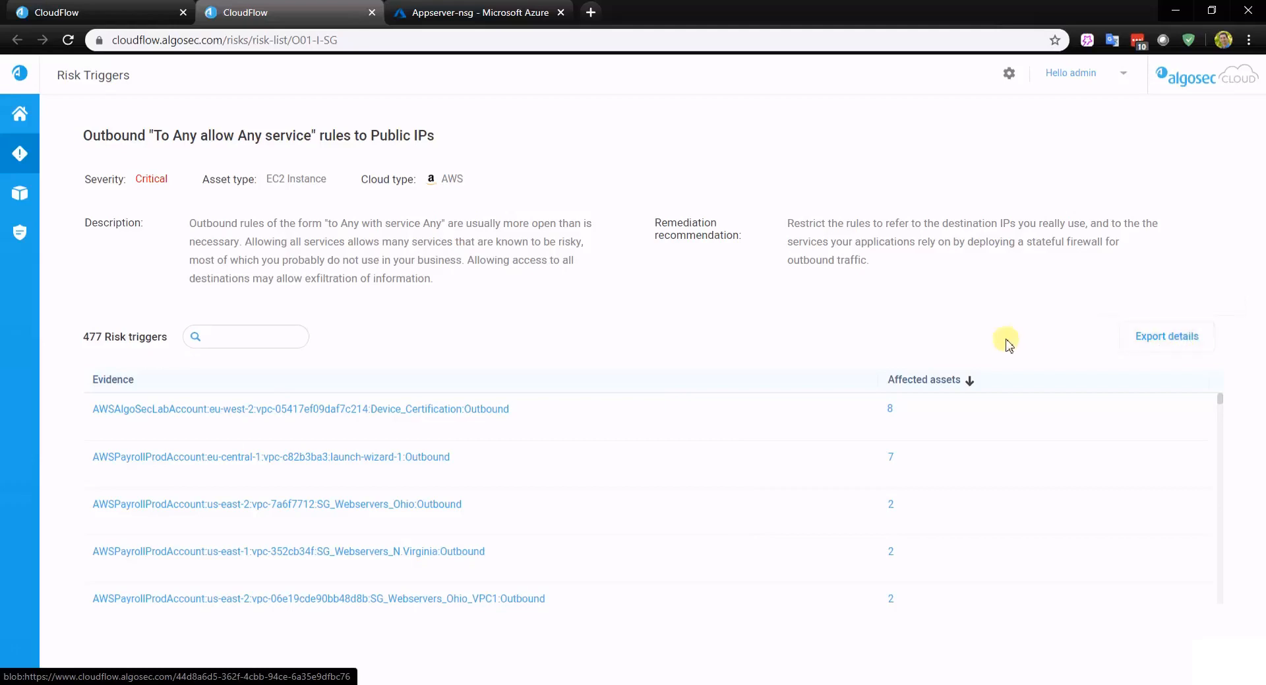
mouse_move(881, 388)
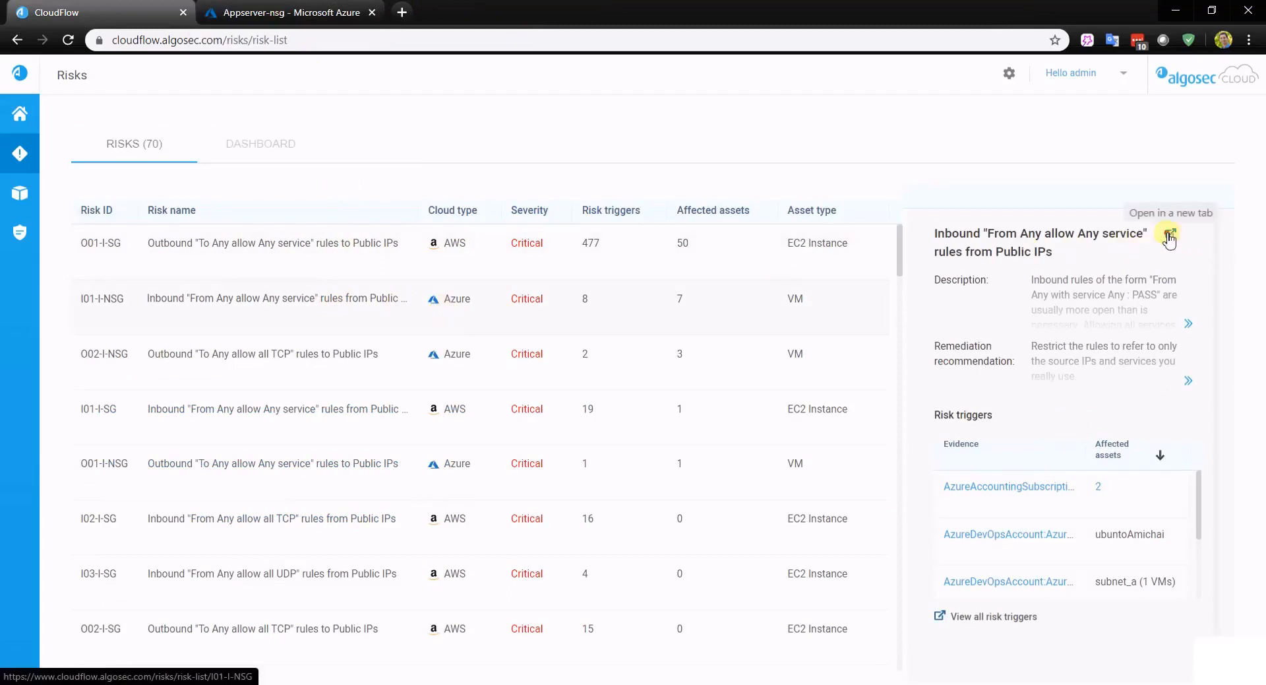
Step: View the inbound 'From Any allow Any service' risk's evidence table of 8 triggers
left_click(1169, 234)
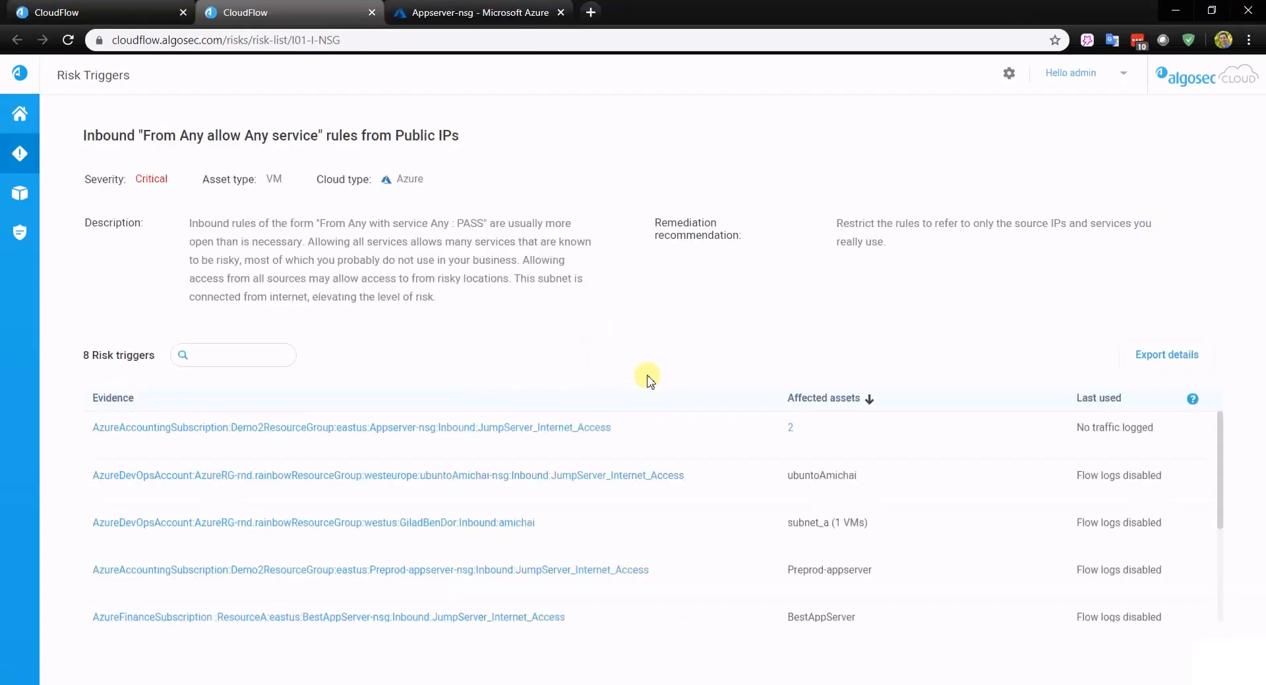
mouse_move(188, 410)
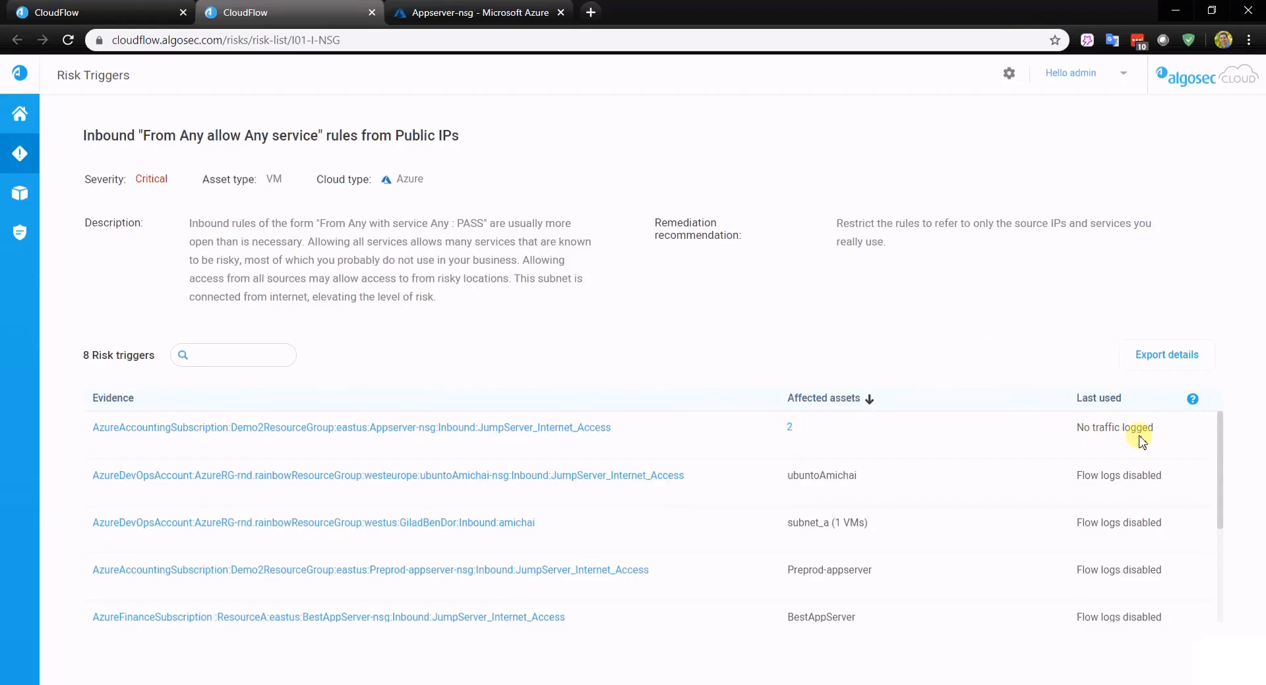
mouse_move(1149, 442)
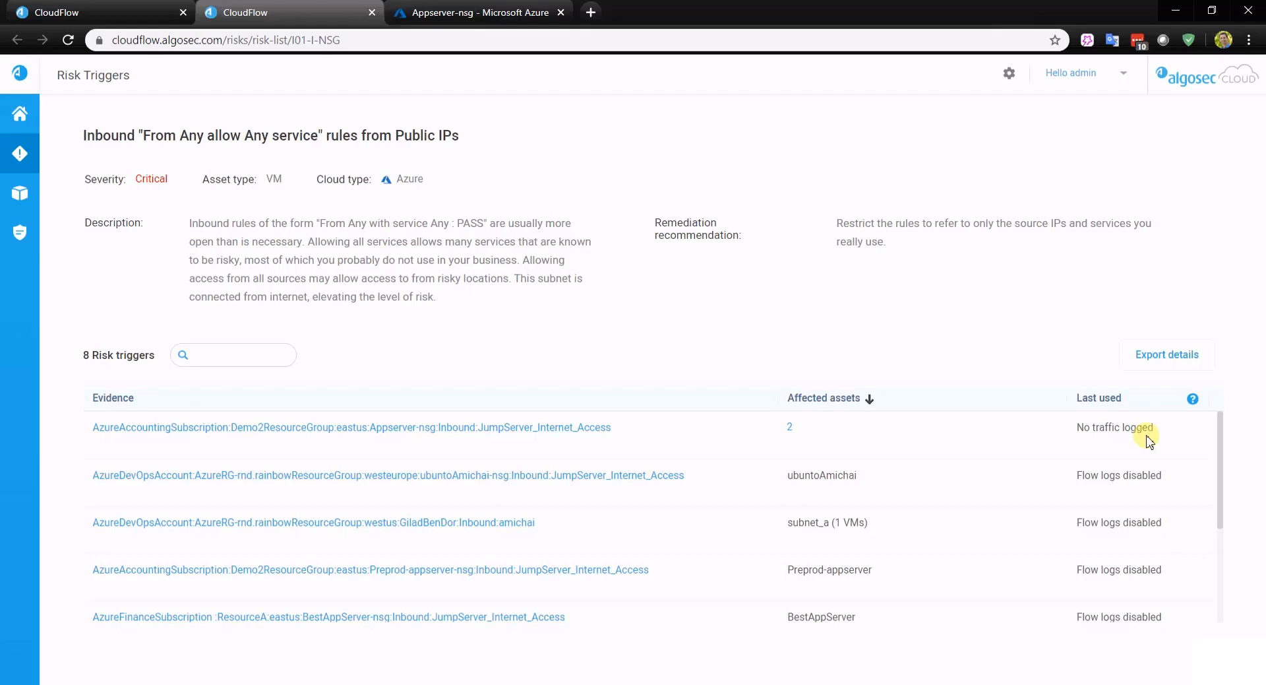
mouse_move(583, 478)
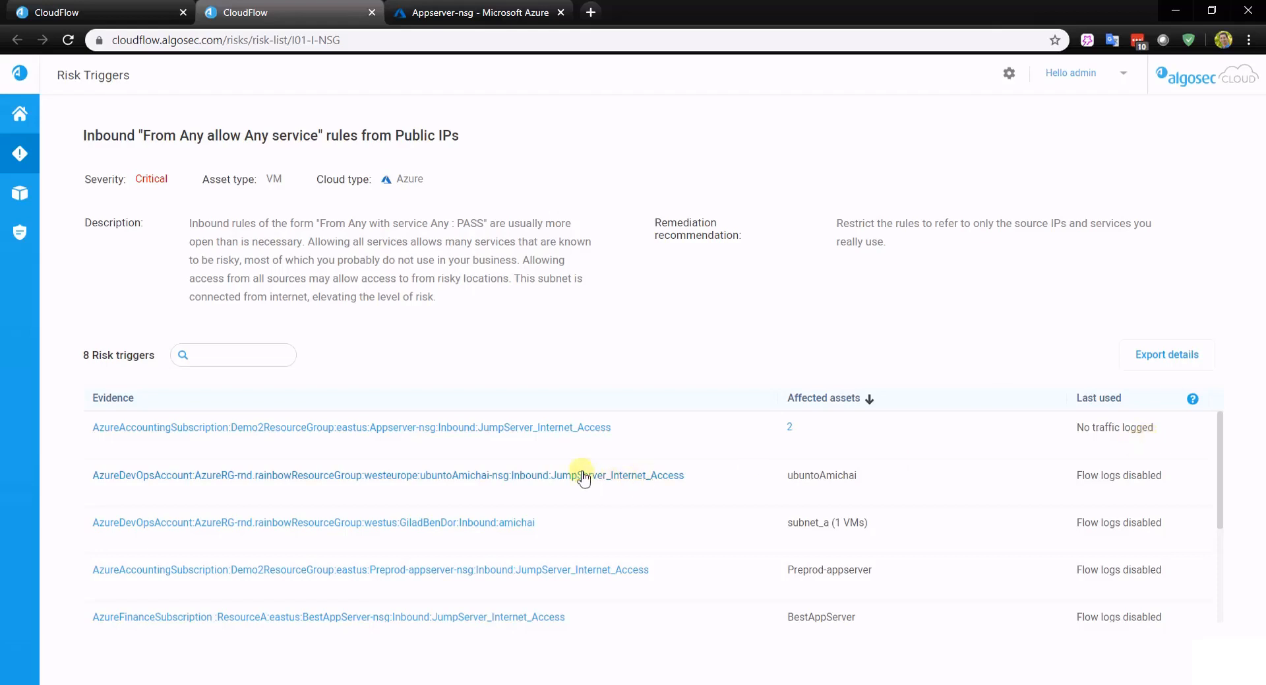
mouse_move(522, 447)
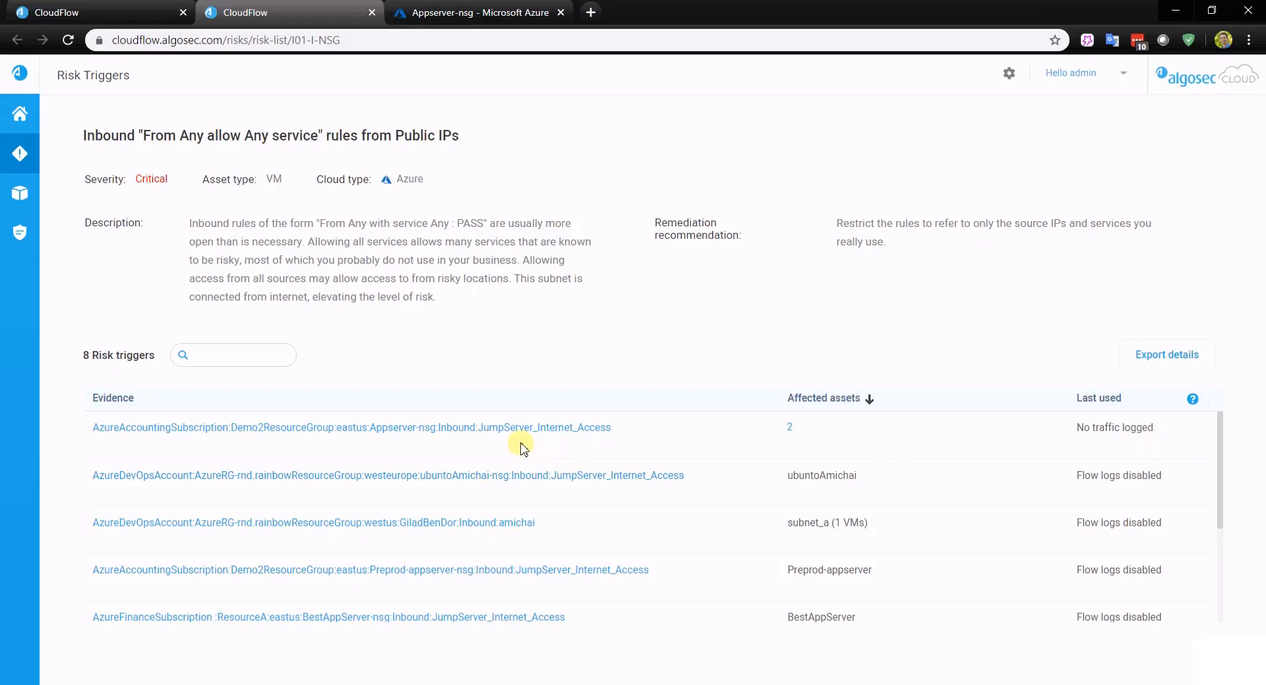
mouse_move(522, 431)
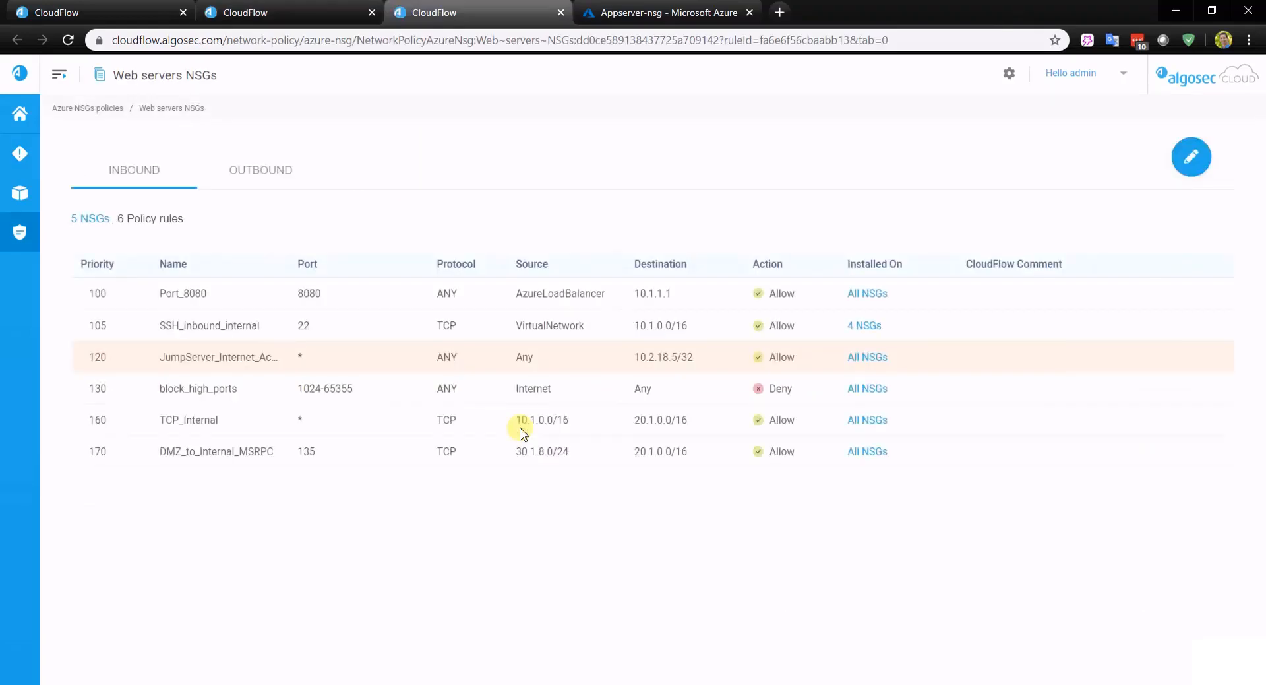
mouse_move(240, 358)
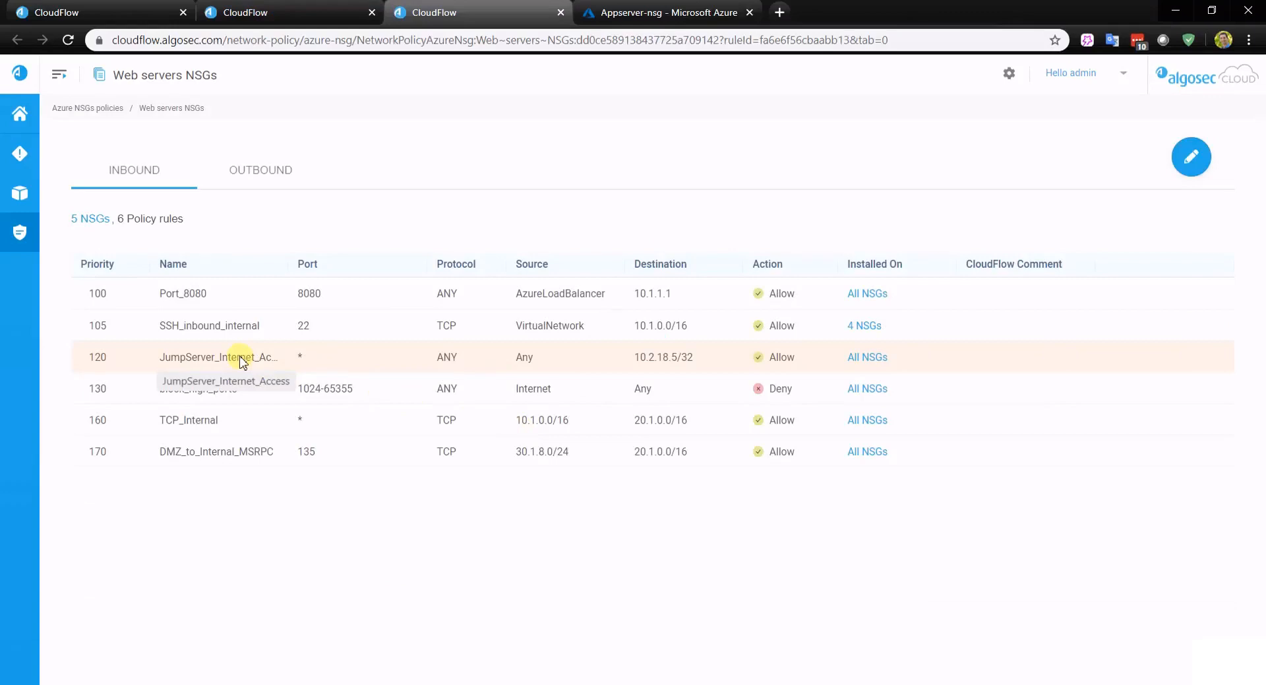
mouse_move(282, 281)
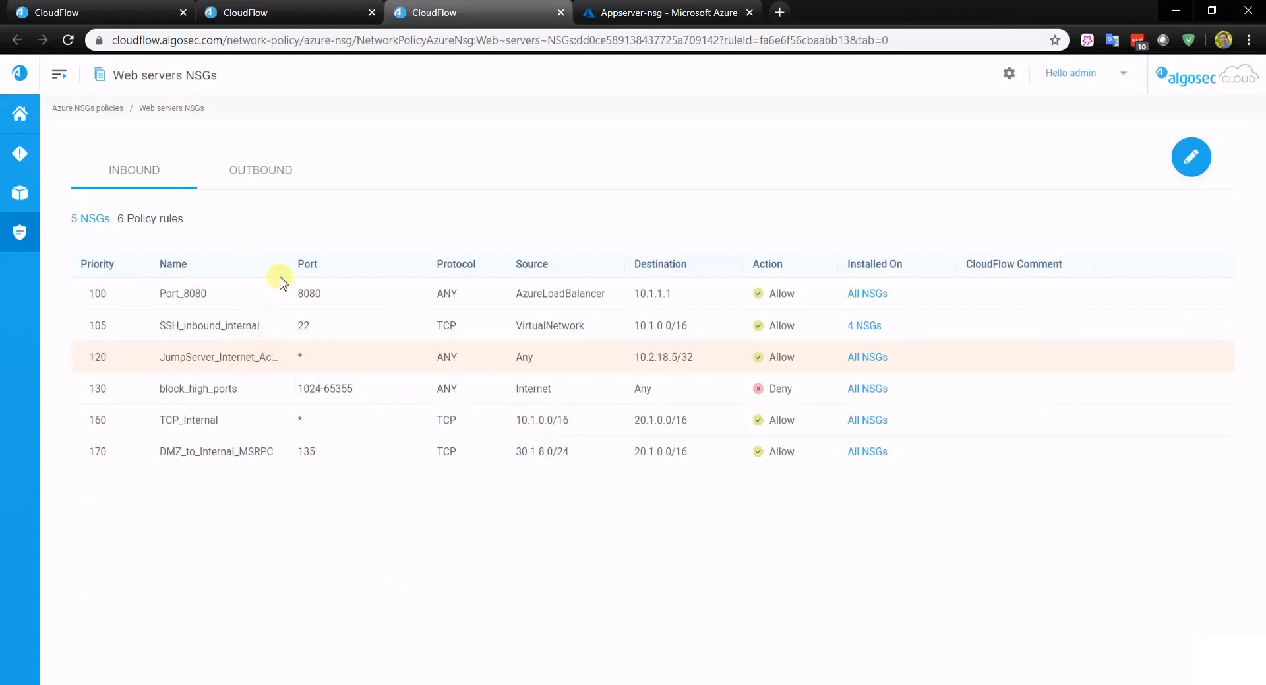
mouse_move(242, 481)
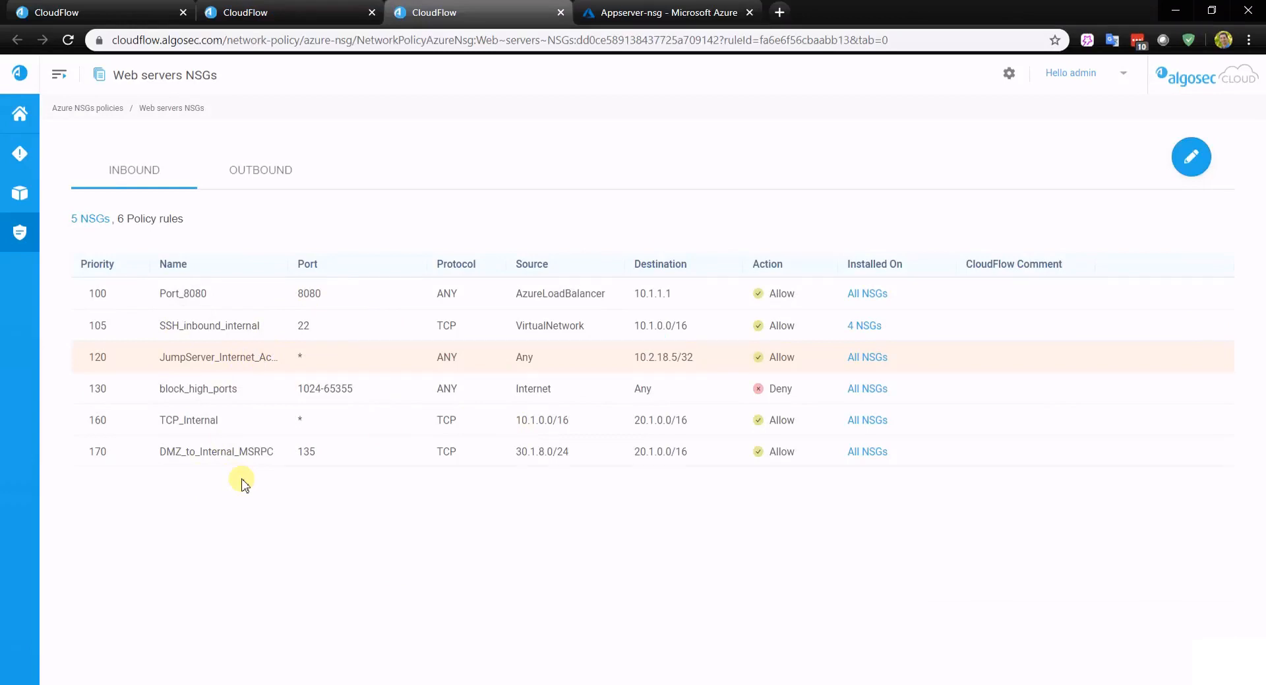
Step: Check which five NSGs the Web servers NSGs policy covers and compare Appserver-nsg's rules in Azure
left_click(89, 218)
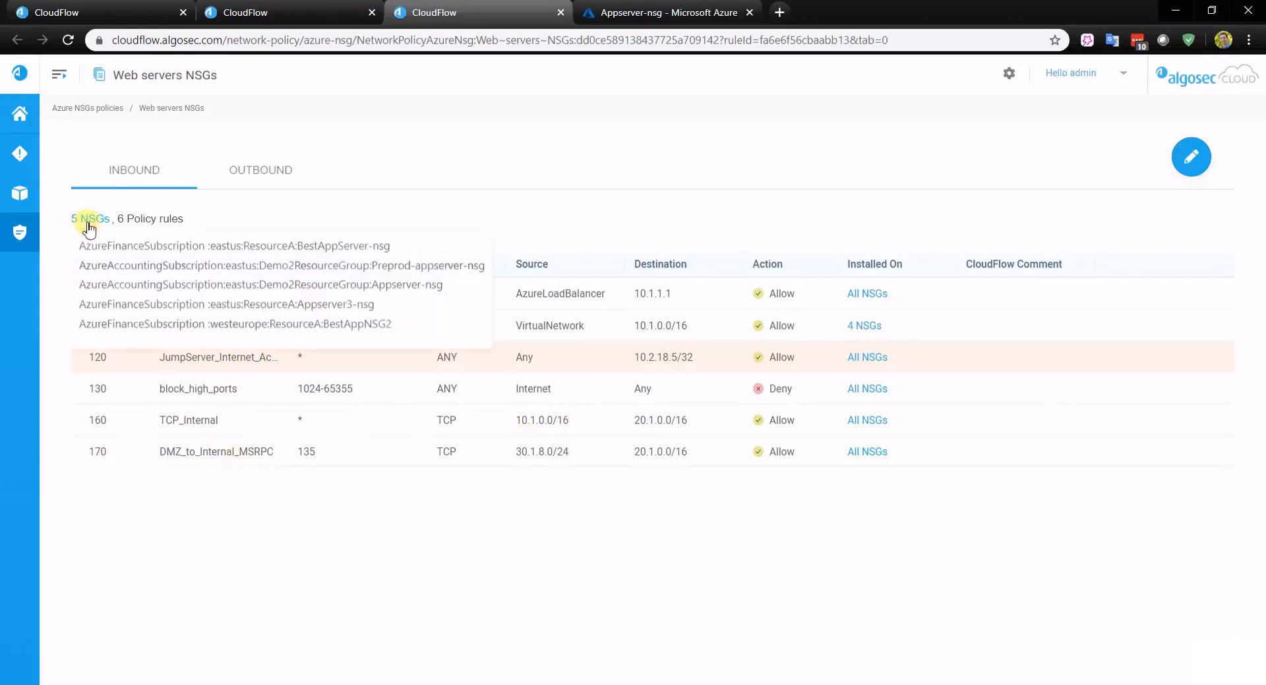
mouse_move(152, 298)
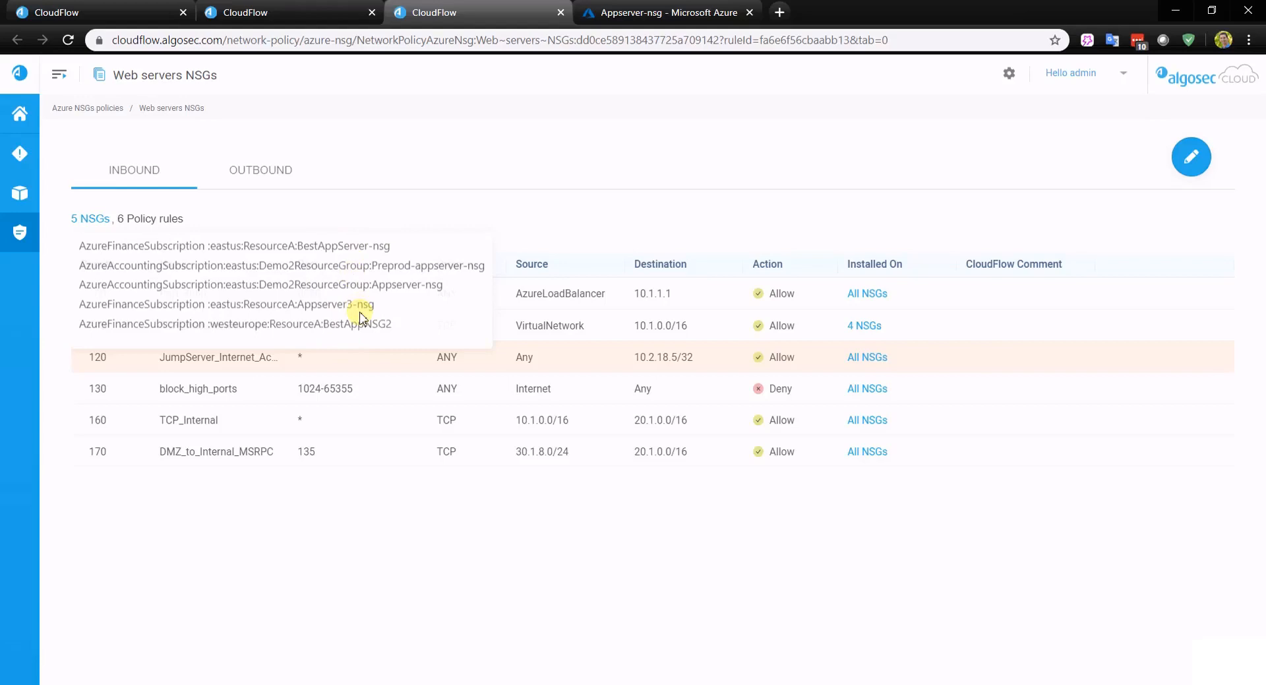
mouse_move(554, 153)
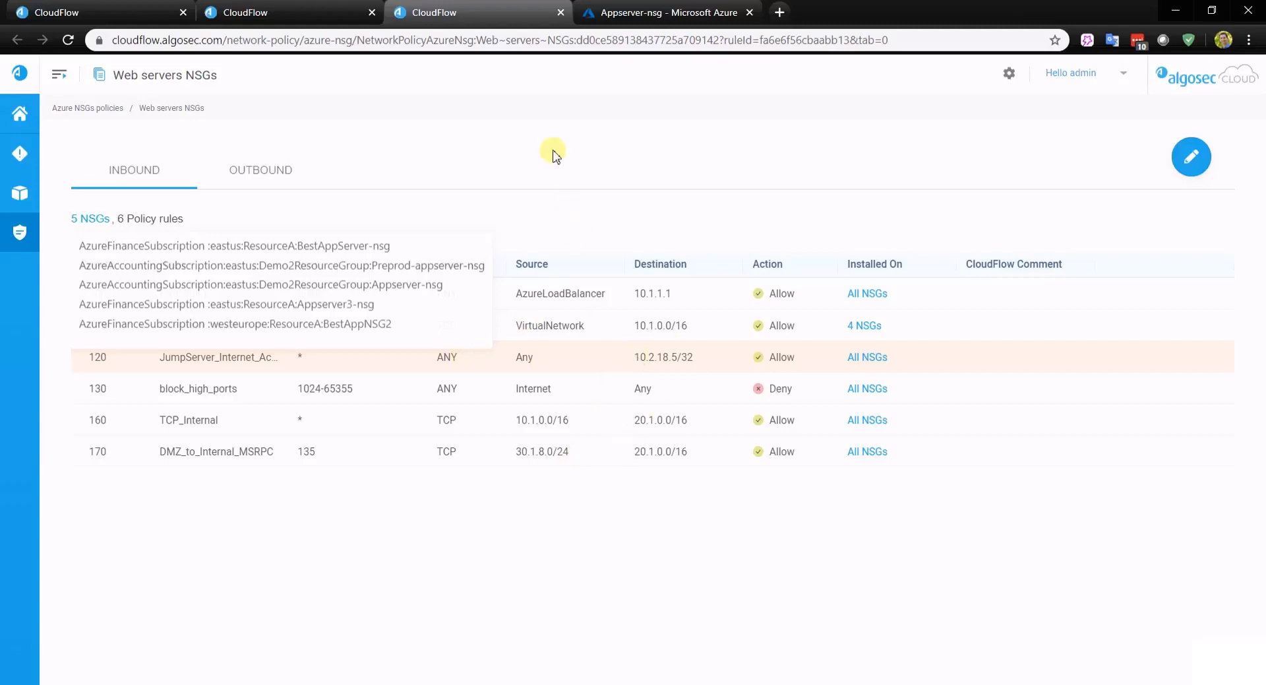
left_click(666, 11)
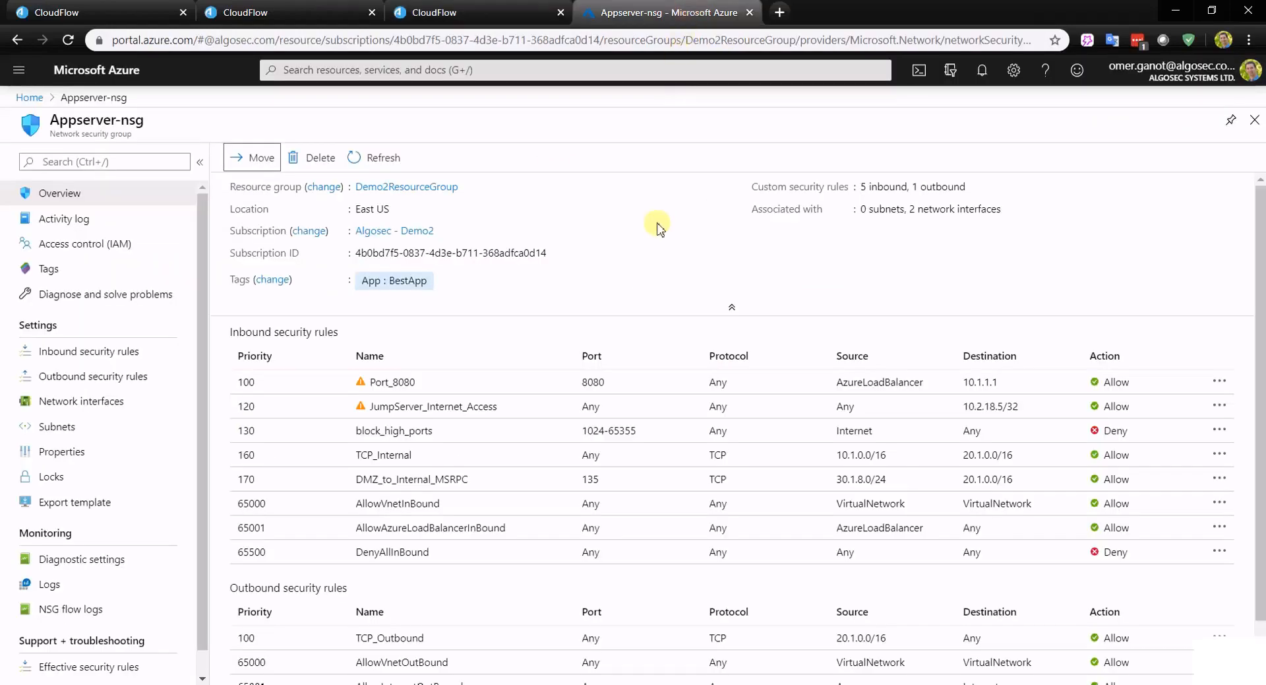
mouse_move(445, 415)
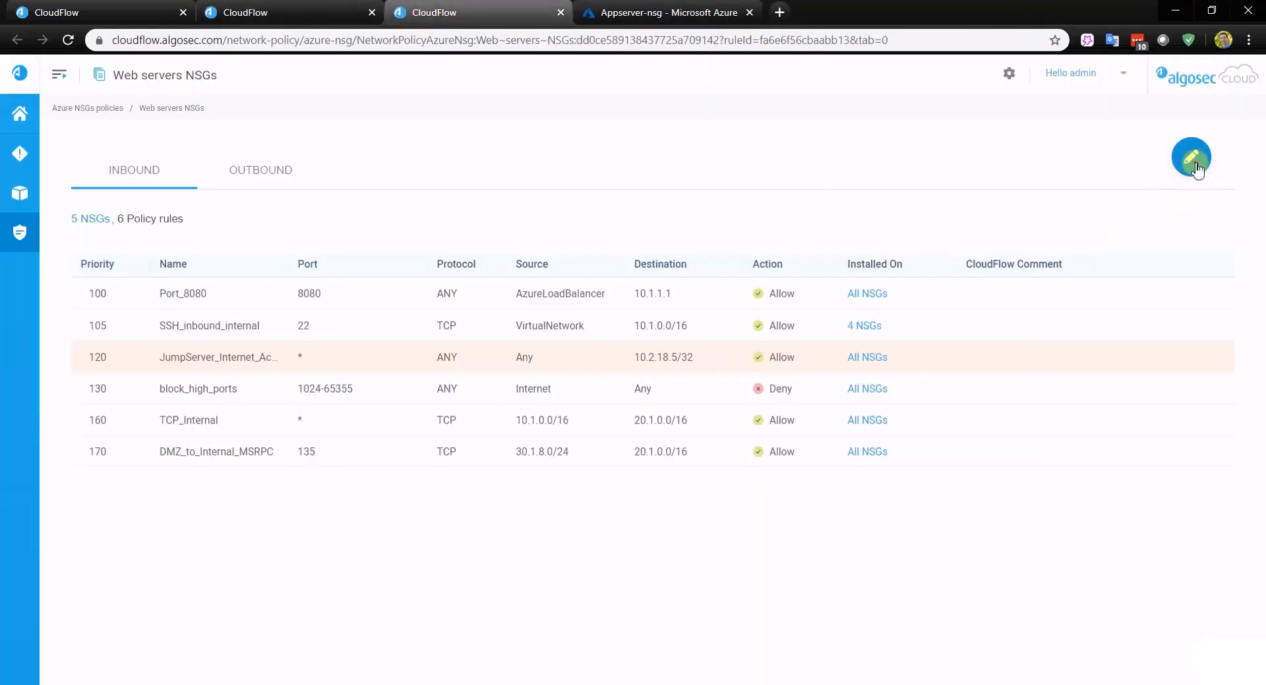
Step: Edit JumpServer_Internet_Access to allow only TCP port 21 to 10.2.18.5/32 and start the commit
left_click(1191, 157)
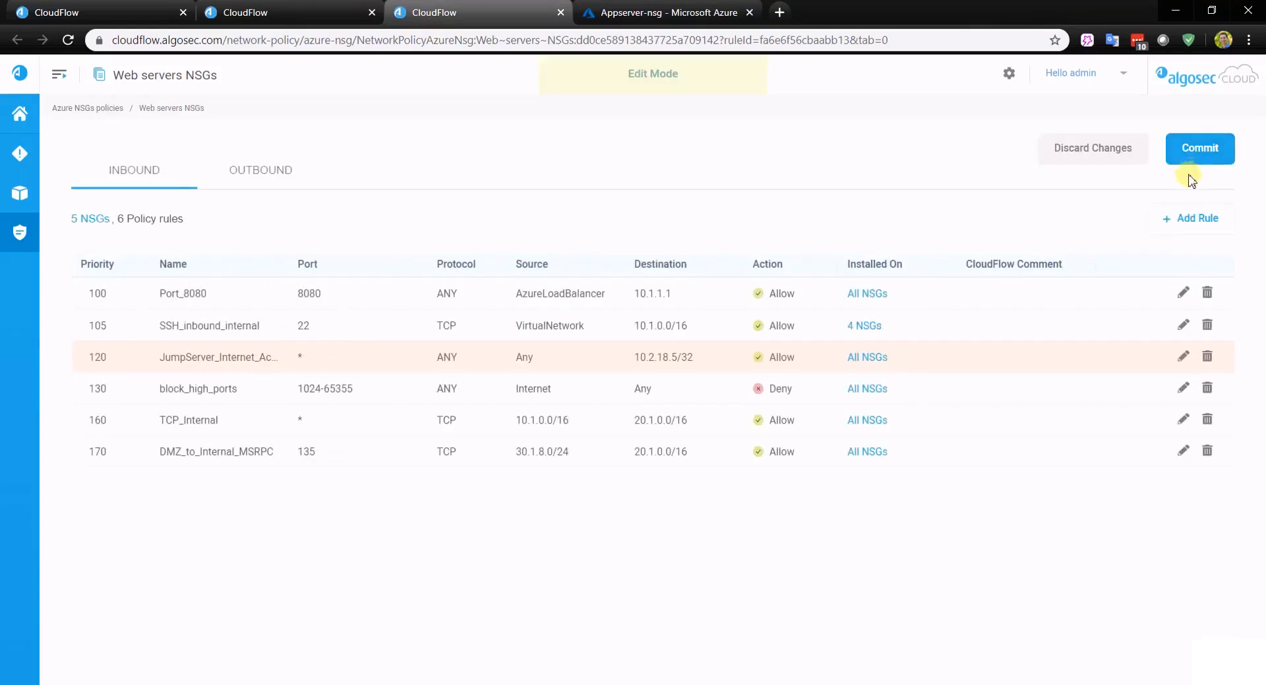
left_click(1182, 355)
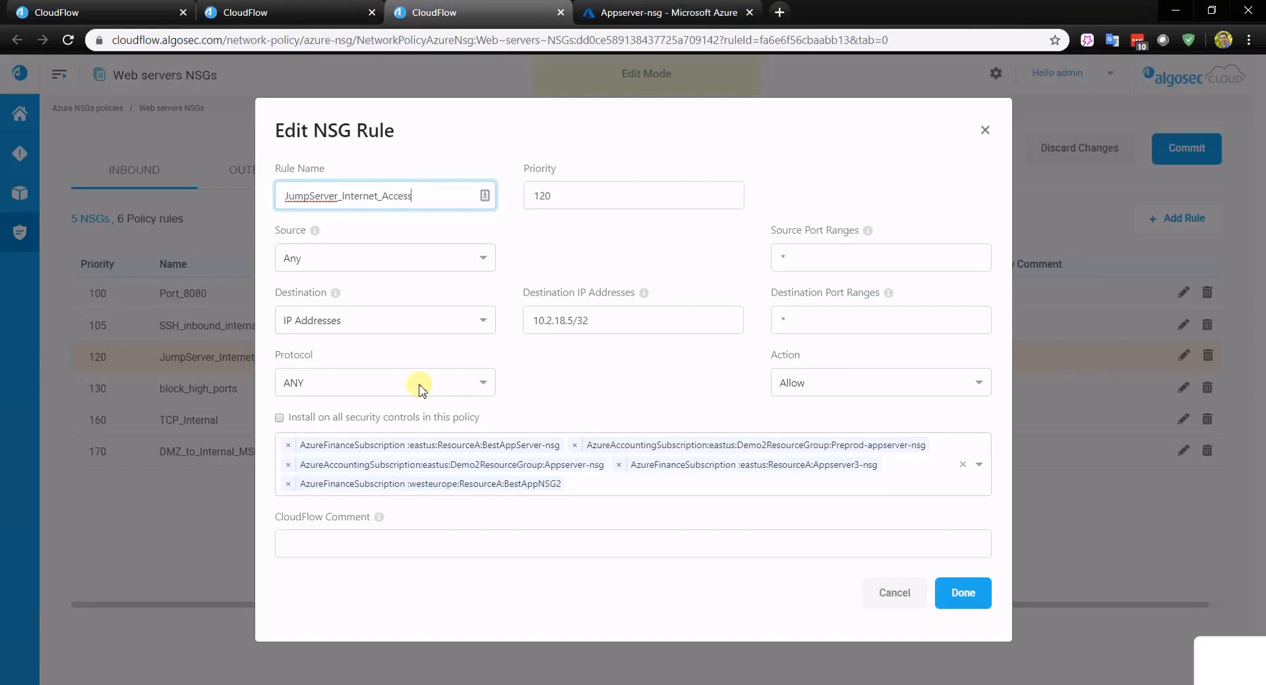
left_click(385, 381)
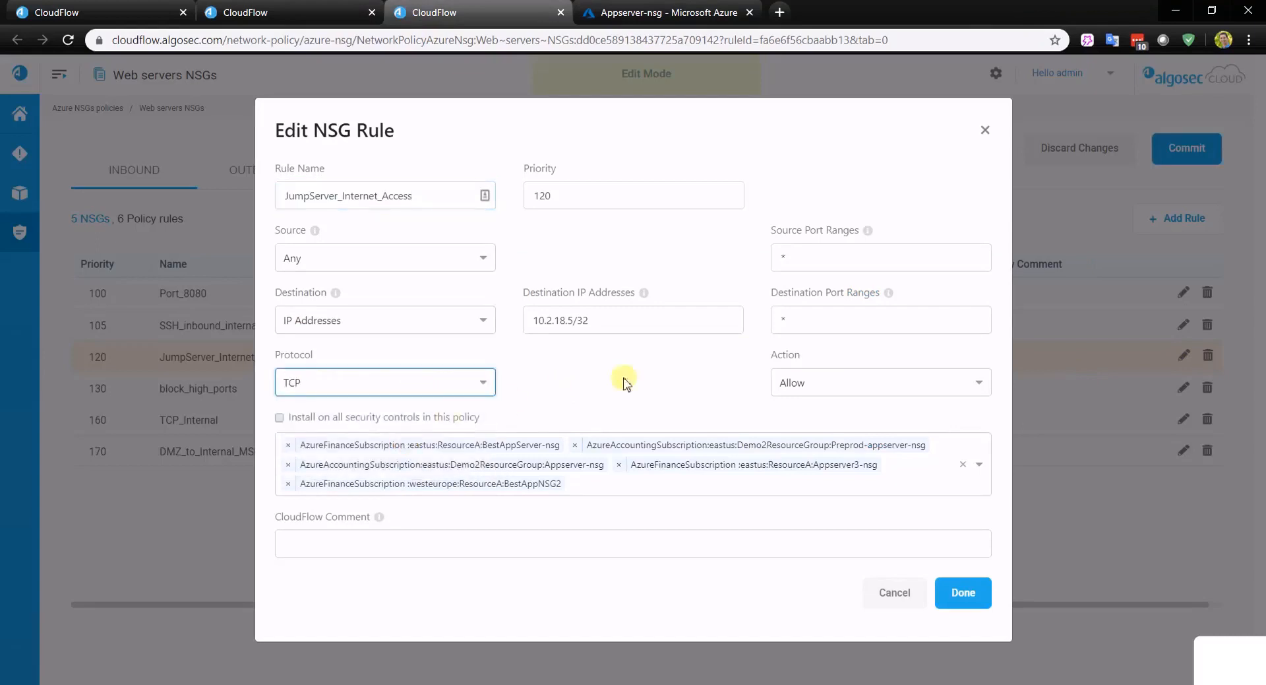
type("21")
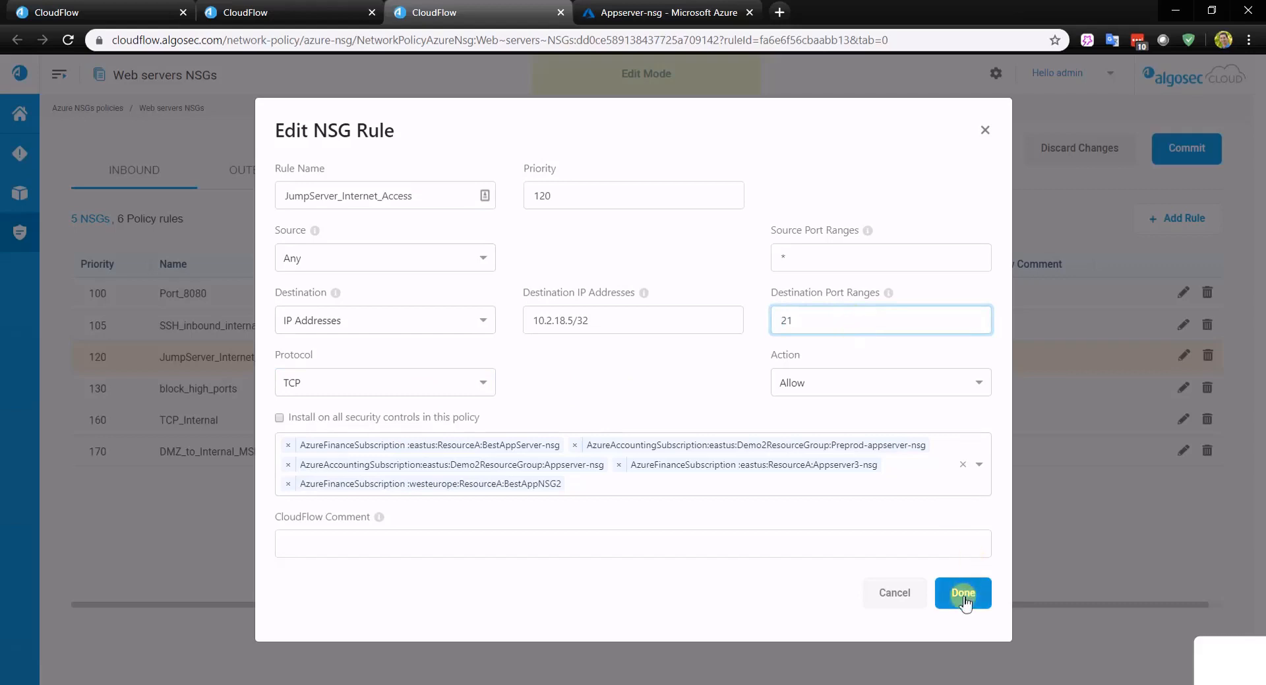
left_click(963, 592)
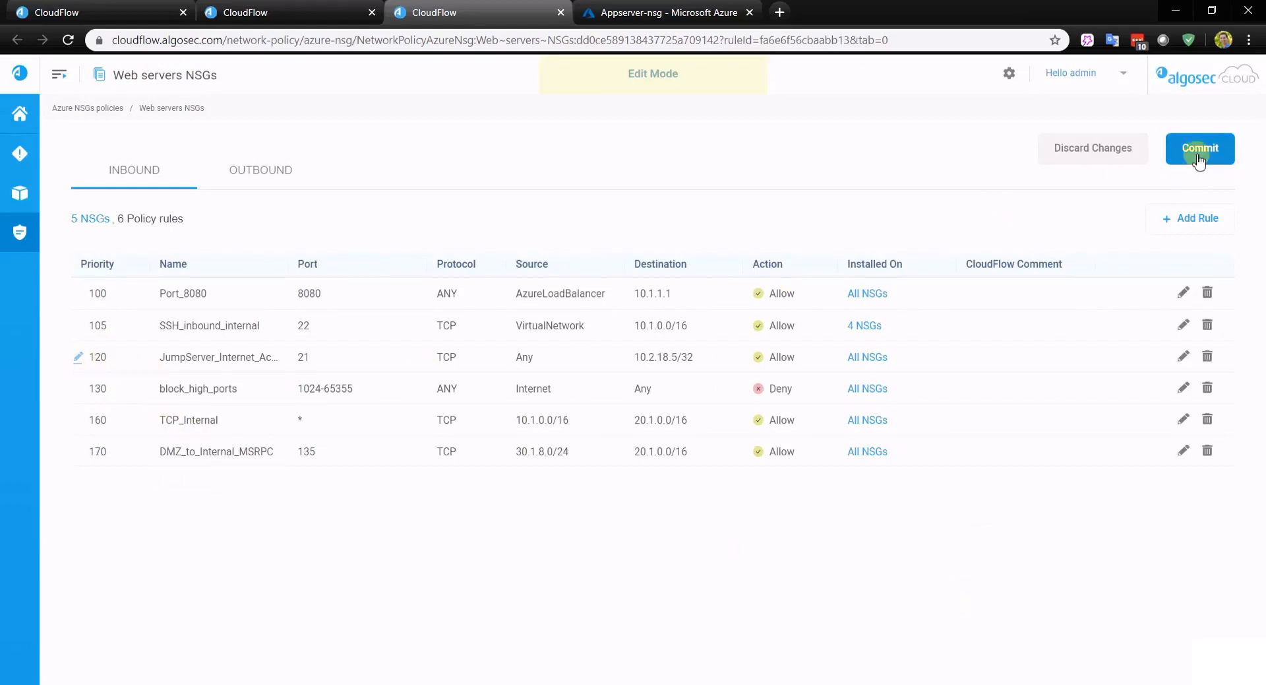
left_click(1200, 148)
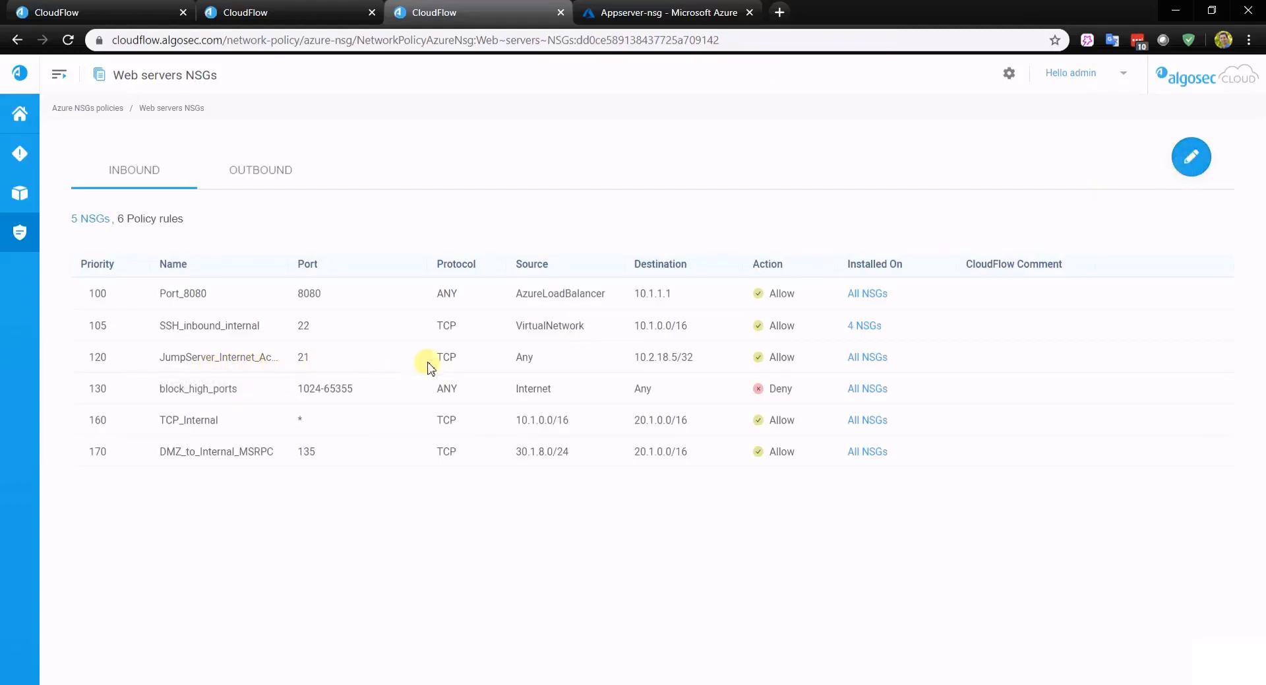
mouse_move(862, 359)
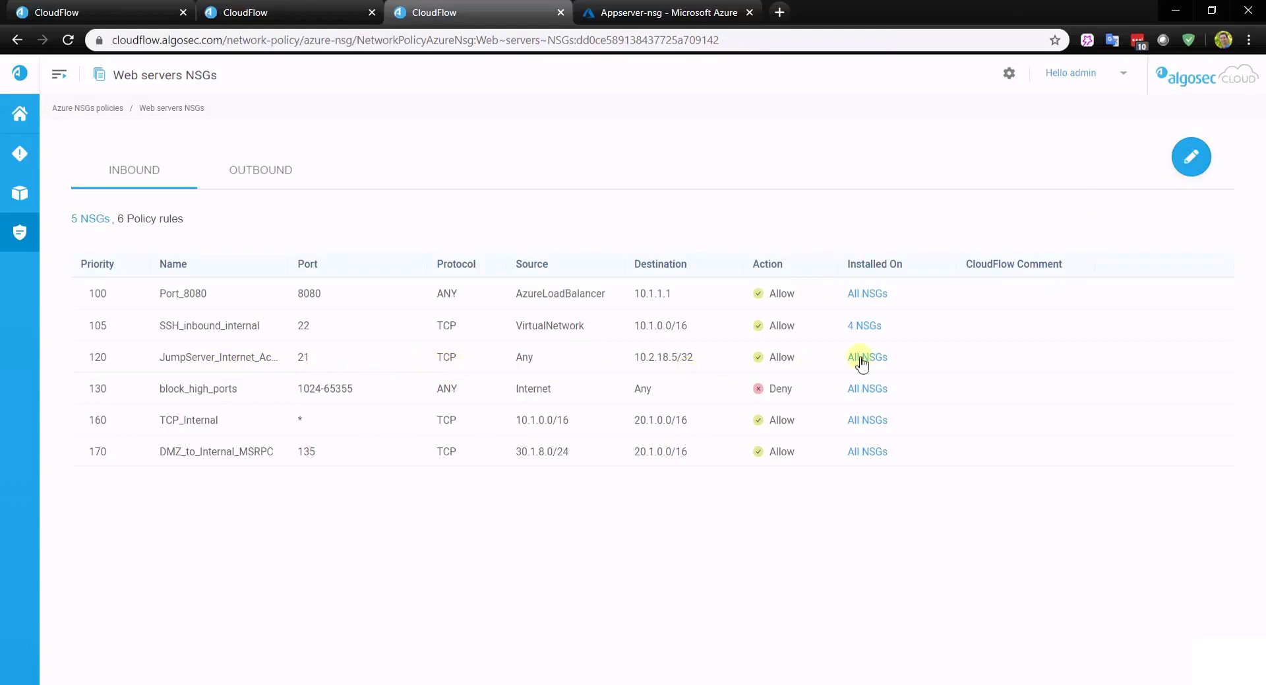
Step: Confirm the committed rule is installed on all 5 NSGs and switch to Azure to verify
left_click(867, 357)
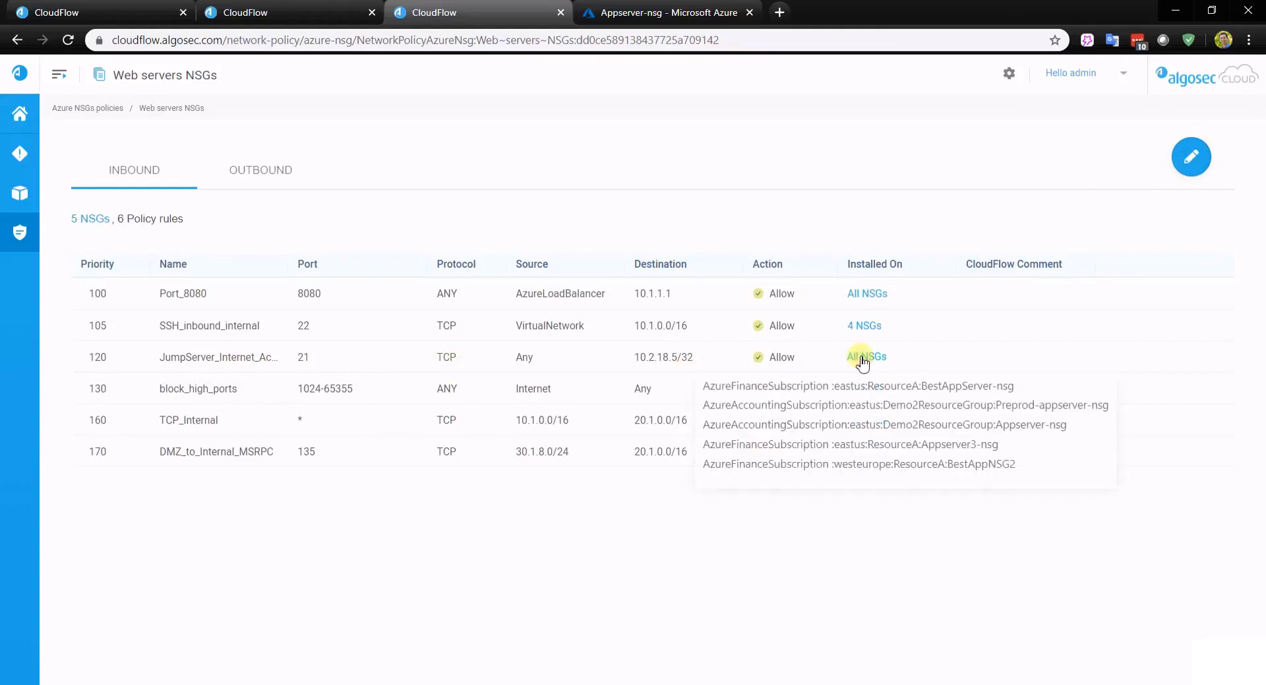
left_click(631, 12)
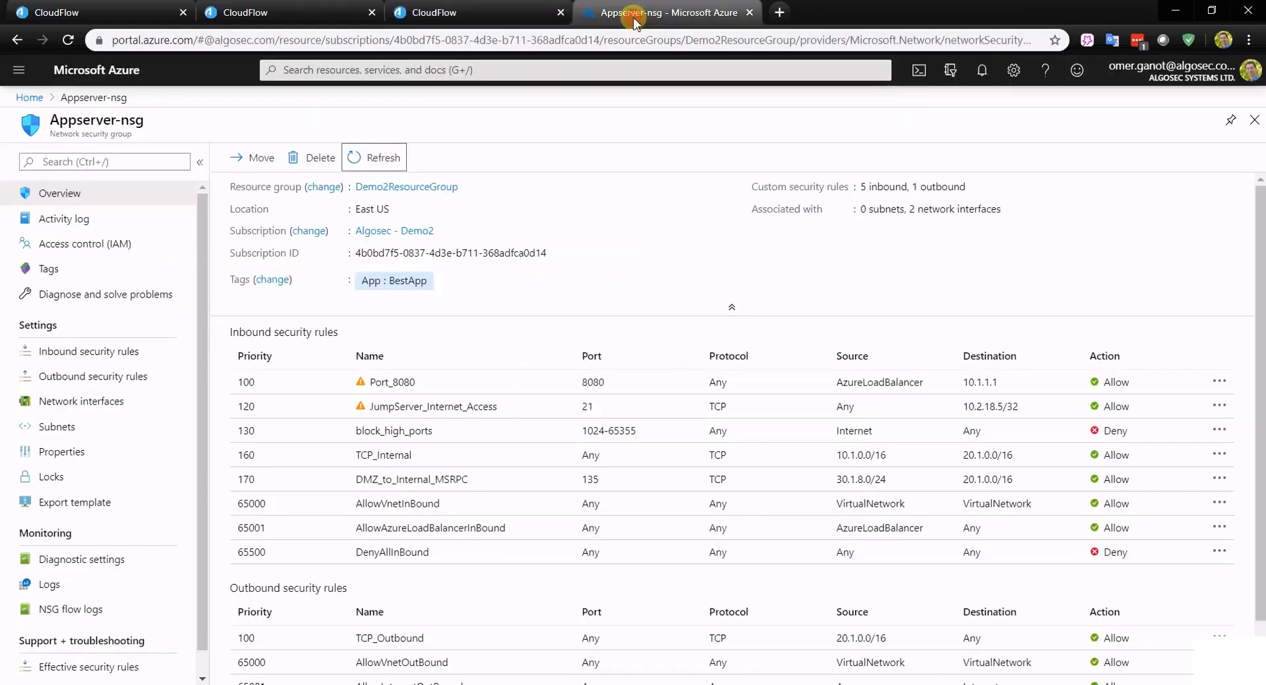
mouse_move(603, 277)
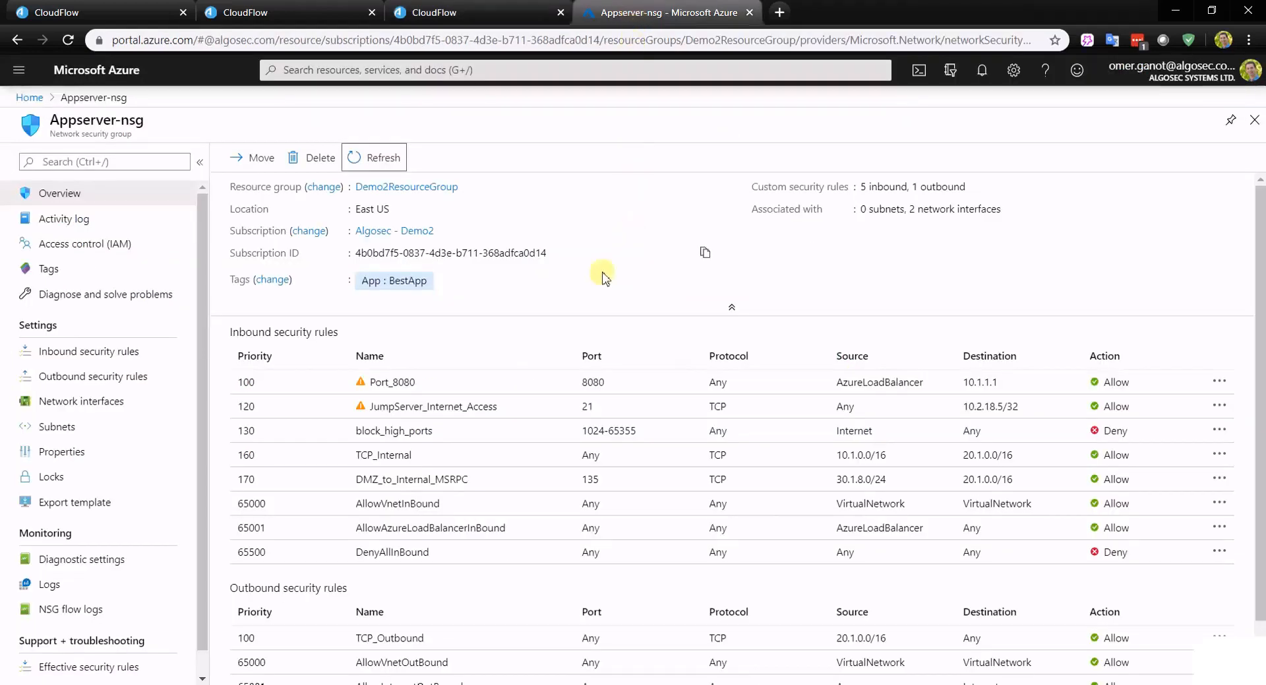
mouse_move(707, 414)
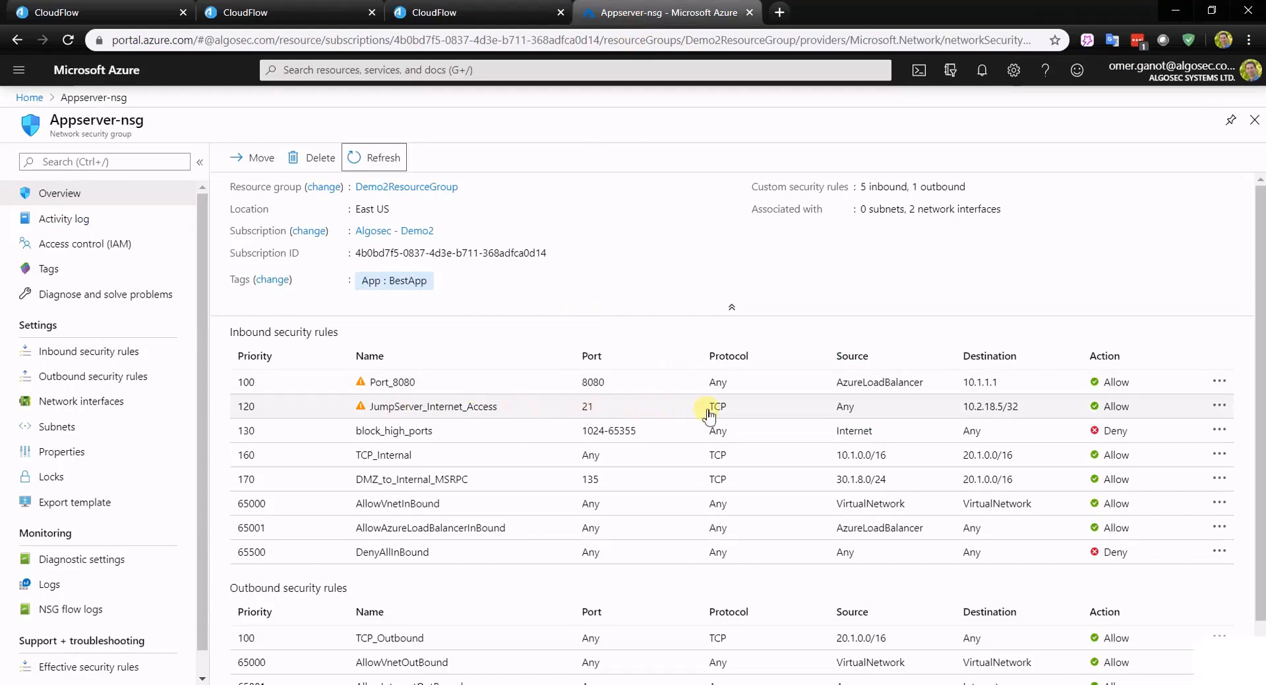
Step: Verify Appserver-nsg shows JumpServer_Internet_Access as TCP port 21, then return to CloudFlow
left_click(452, 12)
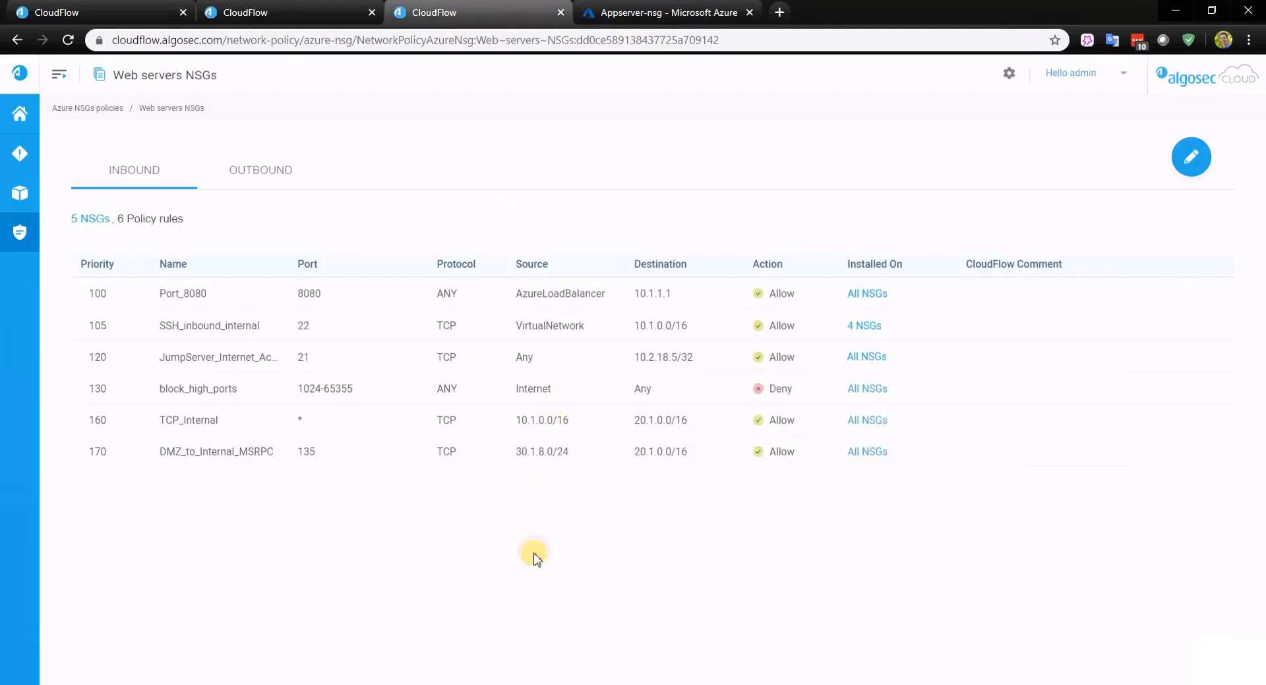
mouse_move(538, 548)
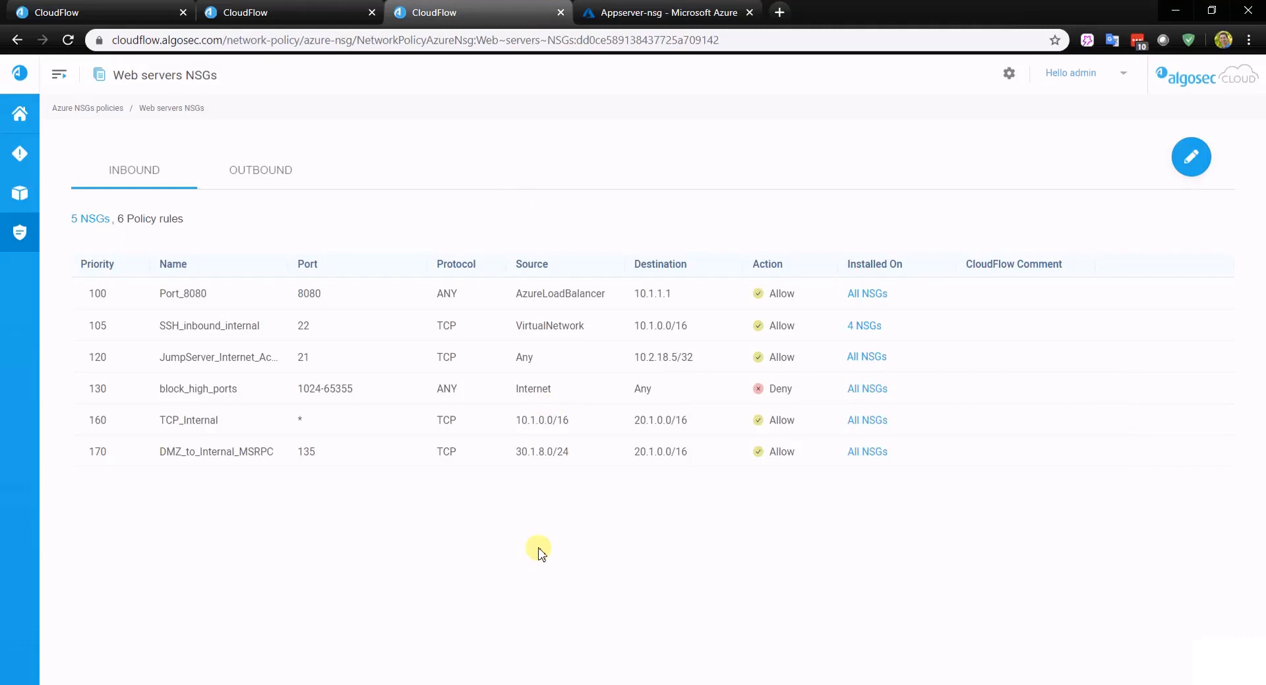